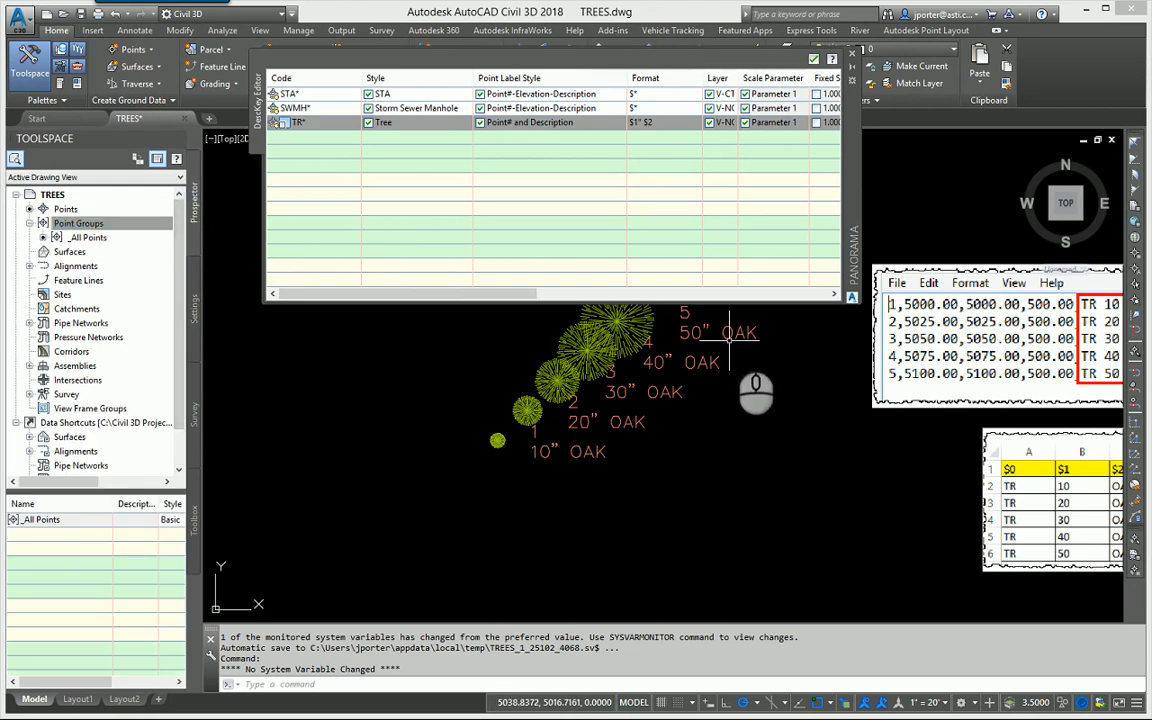
Select the _All Points group and launch the Point Creation Tools from the Home ribbon.
click(88, 236)
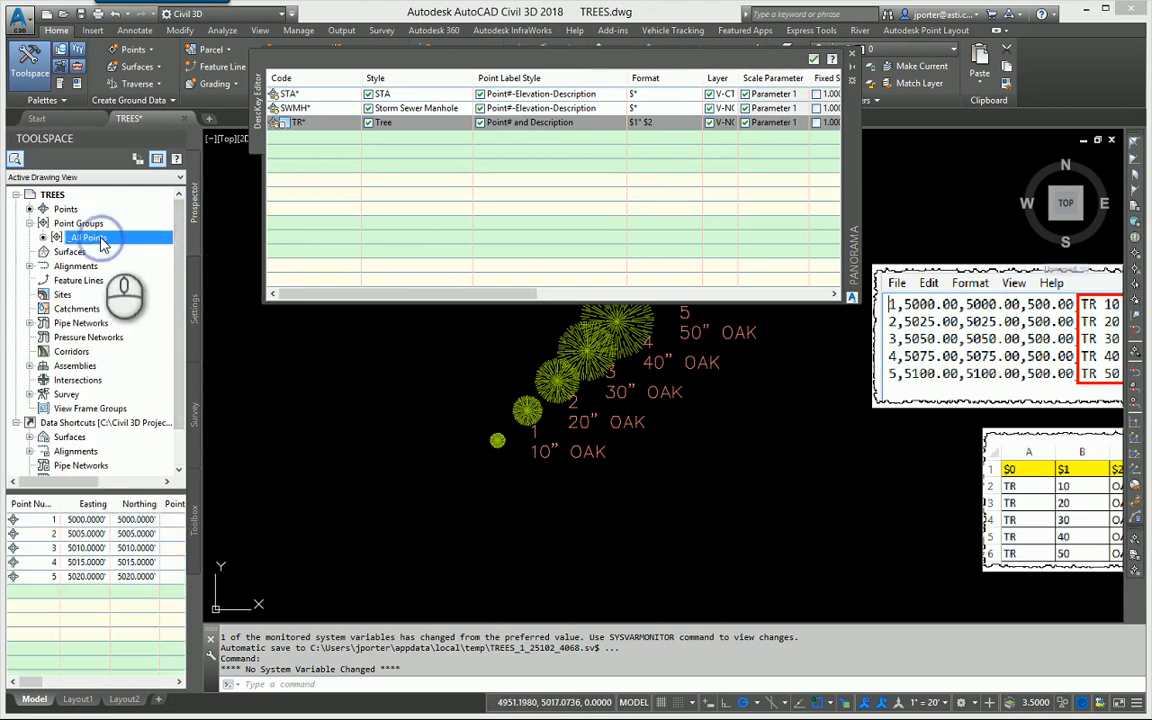
mouse_move(88, 236)
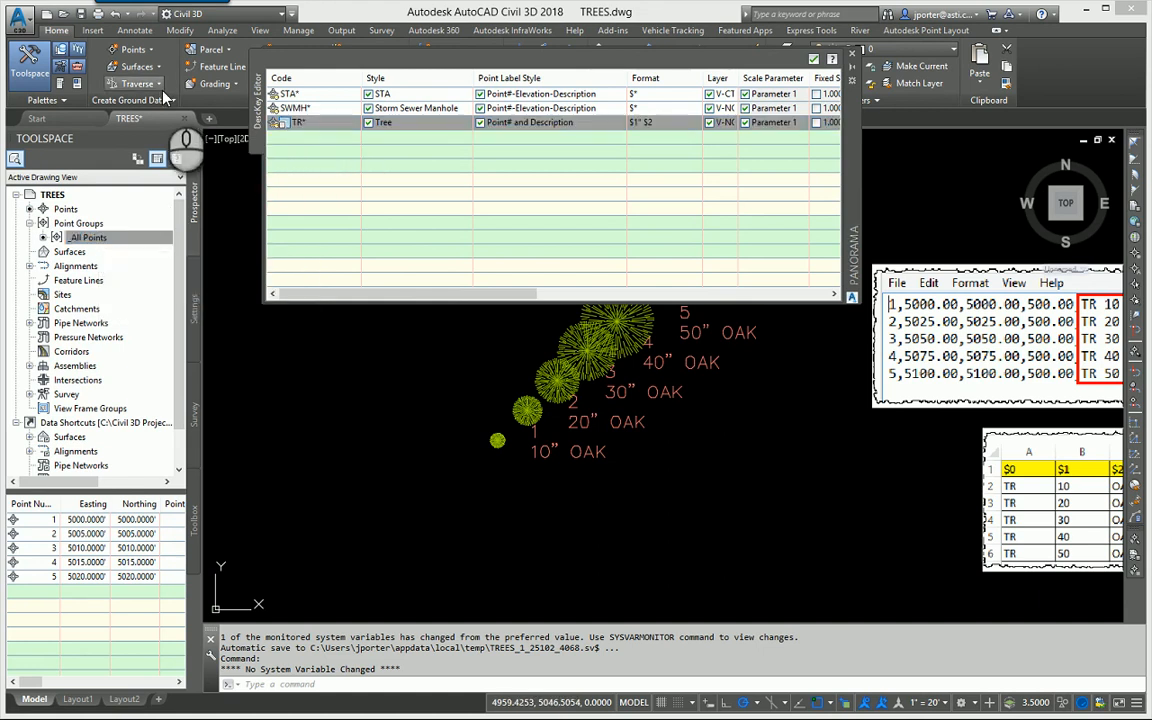
click(300, 122)
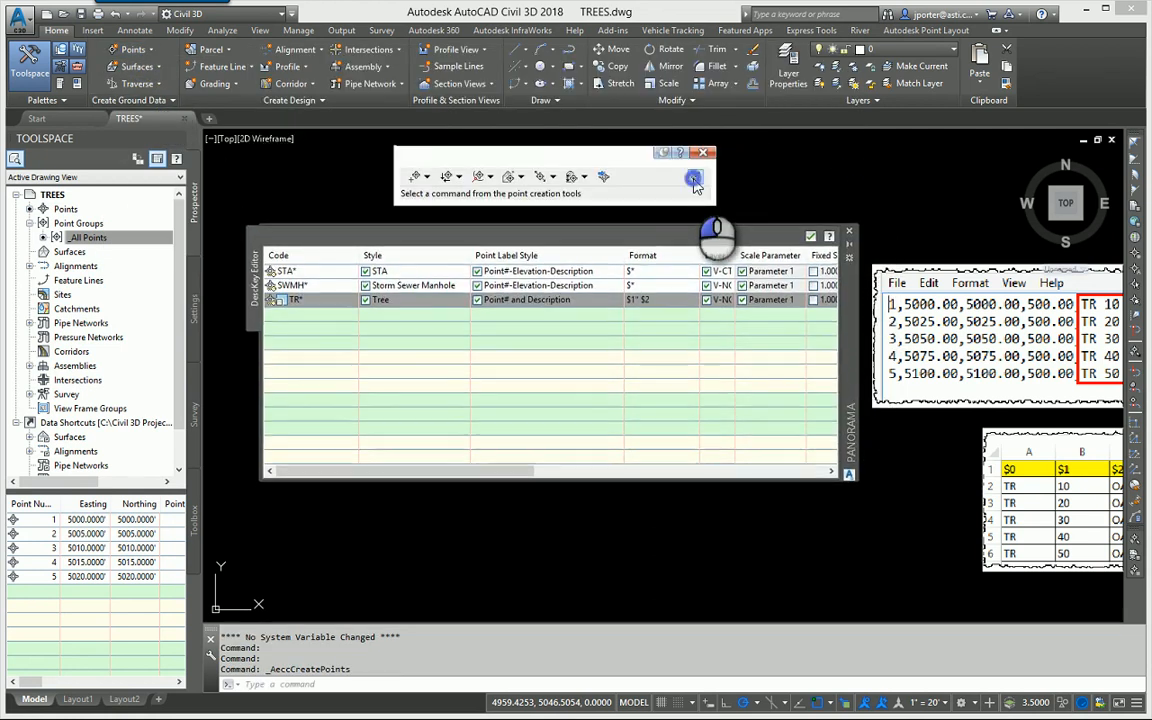
Review the Points Creation defaults, keeping description keys enabled, and start the Manual point command.
click(692, 176)
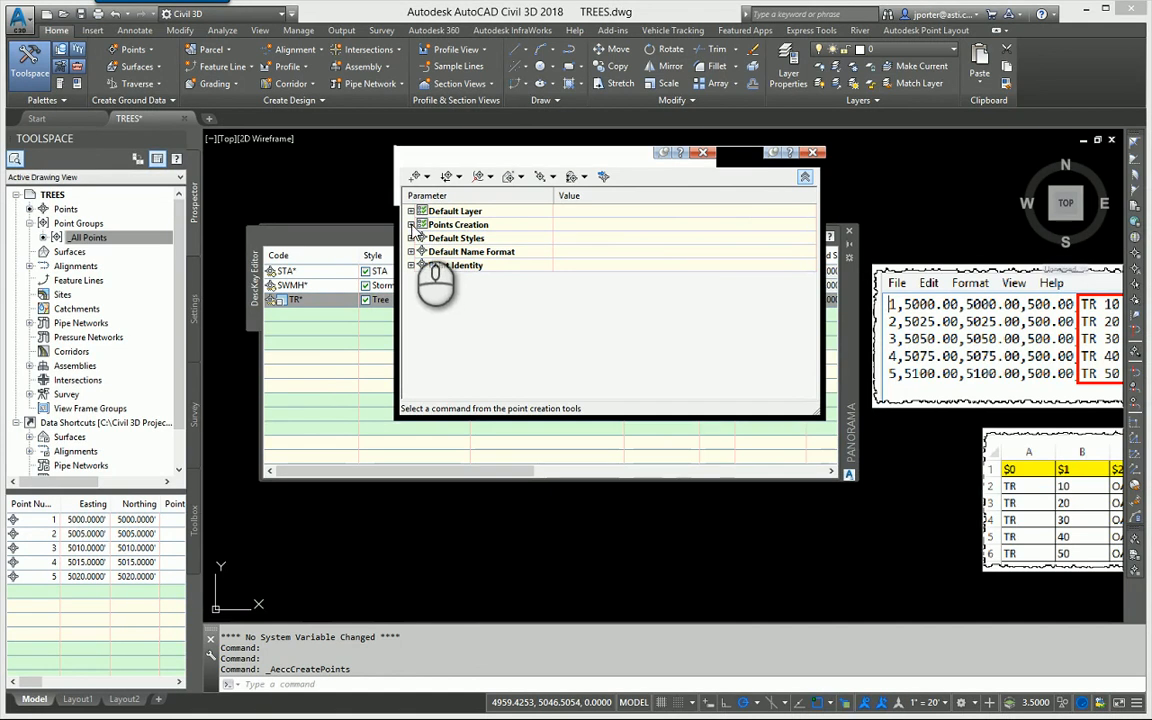
click(412, 224)
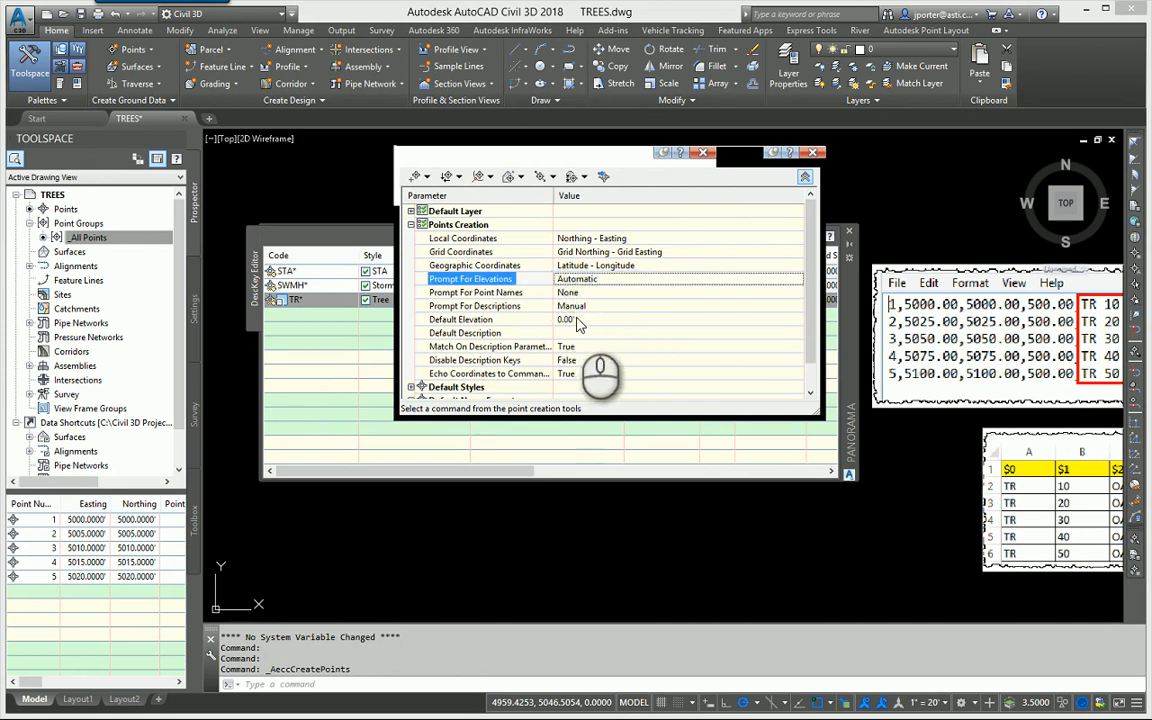
click(600, 318)
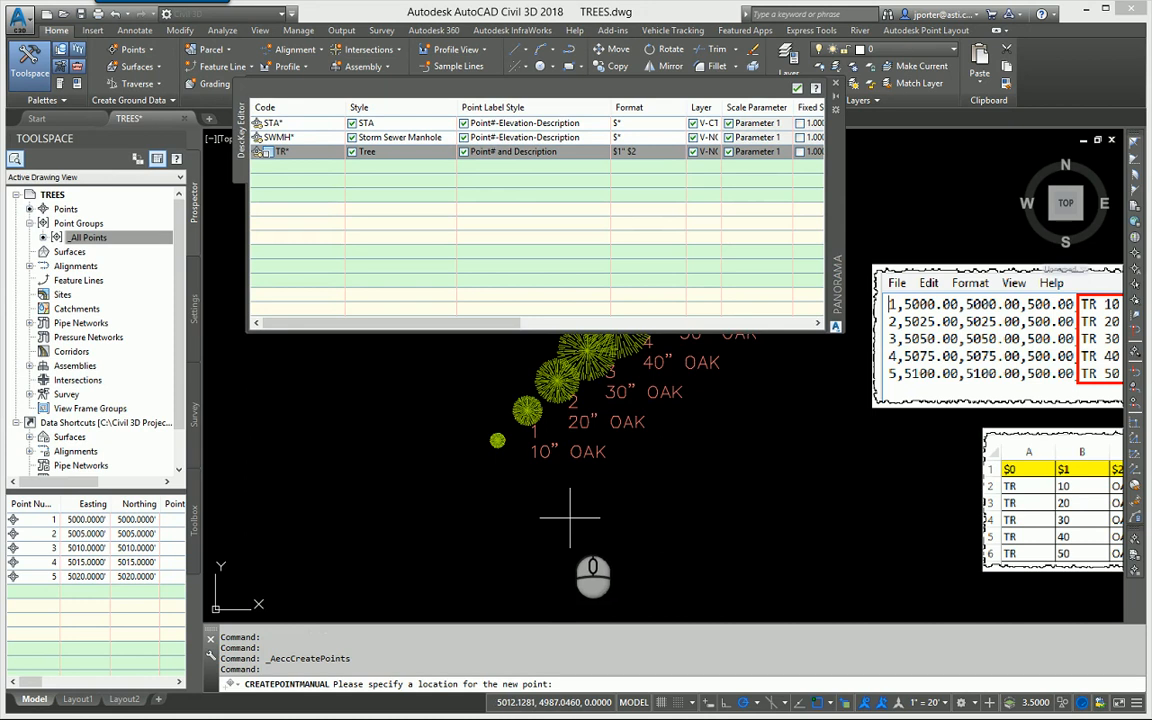
Place new points below the oak trees with descriptions NG, SWMH and FH.
click(570, 516)
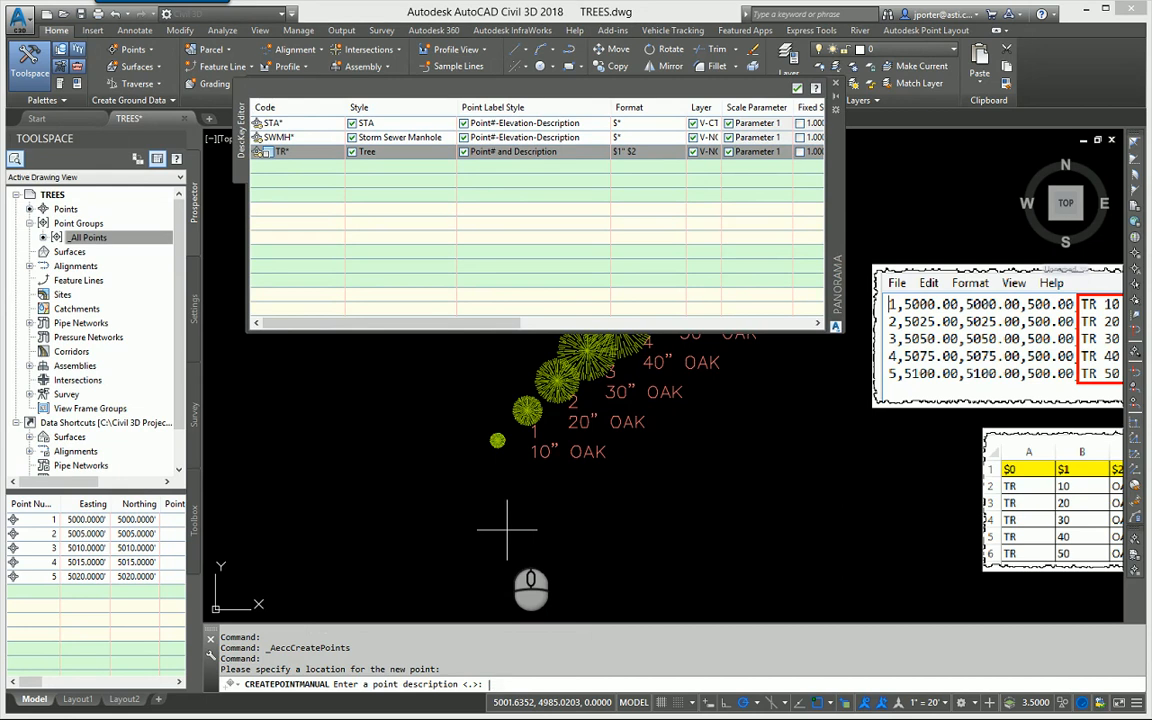
text(NG>: MH)
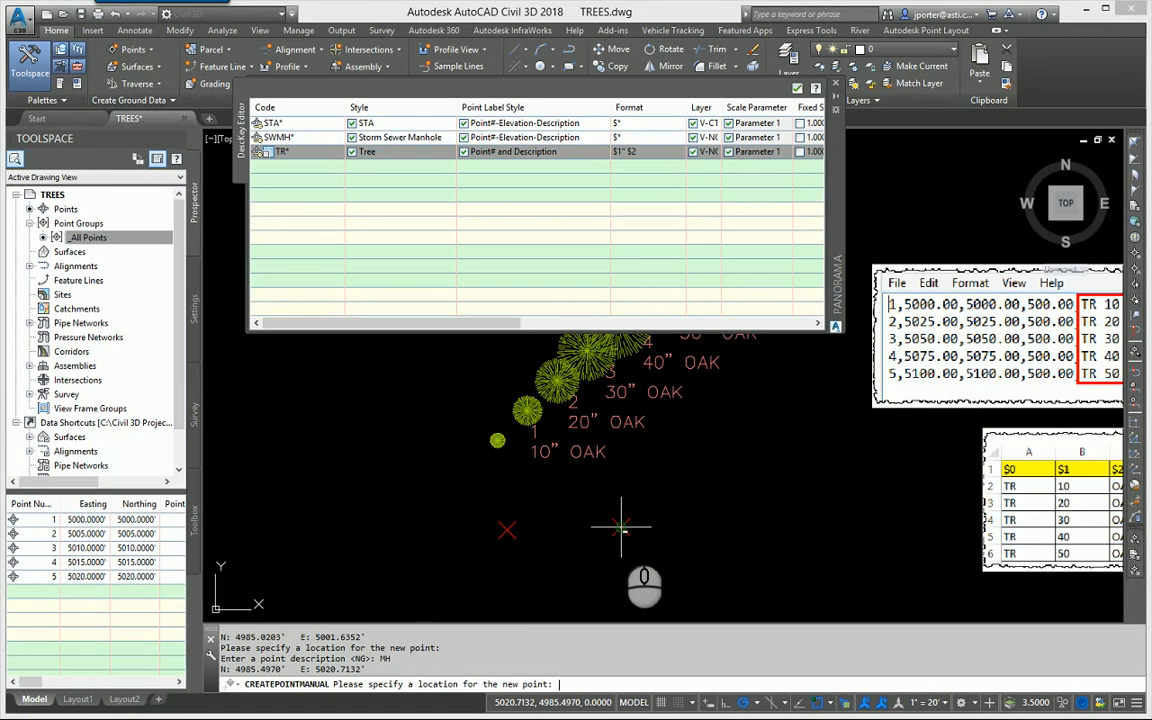
click(620, 528)
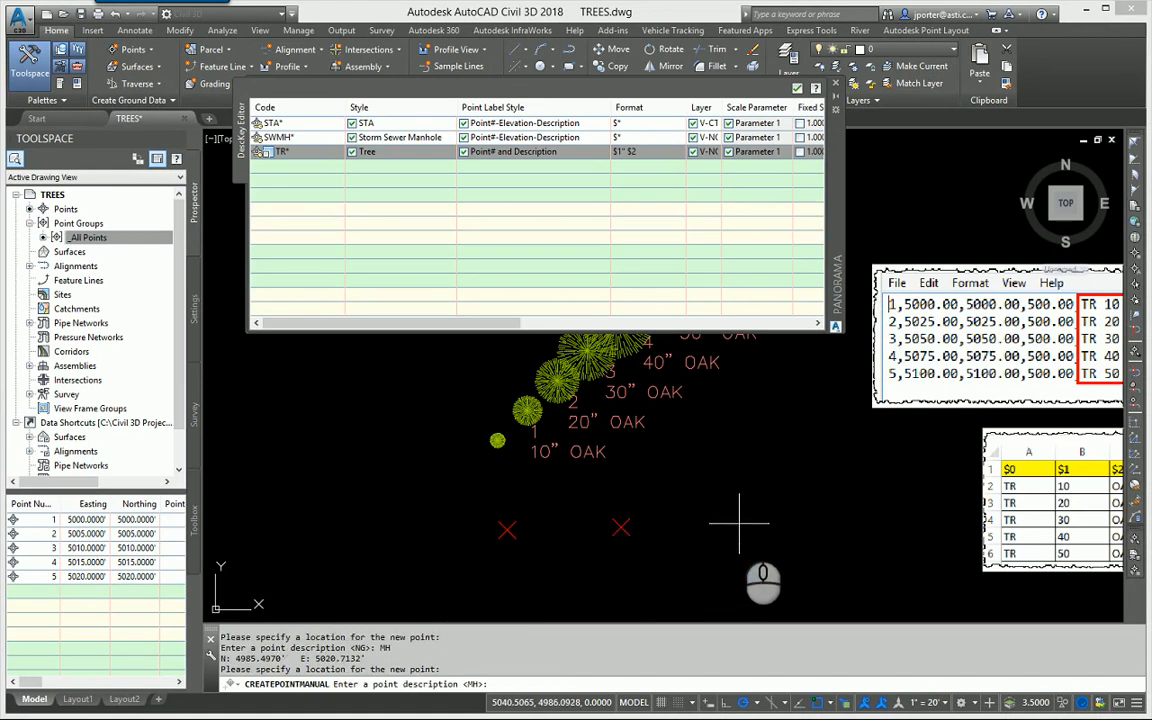
text(SWMH)
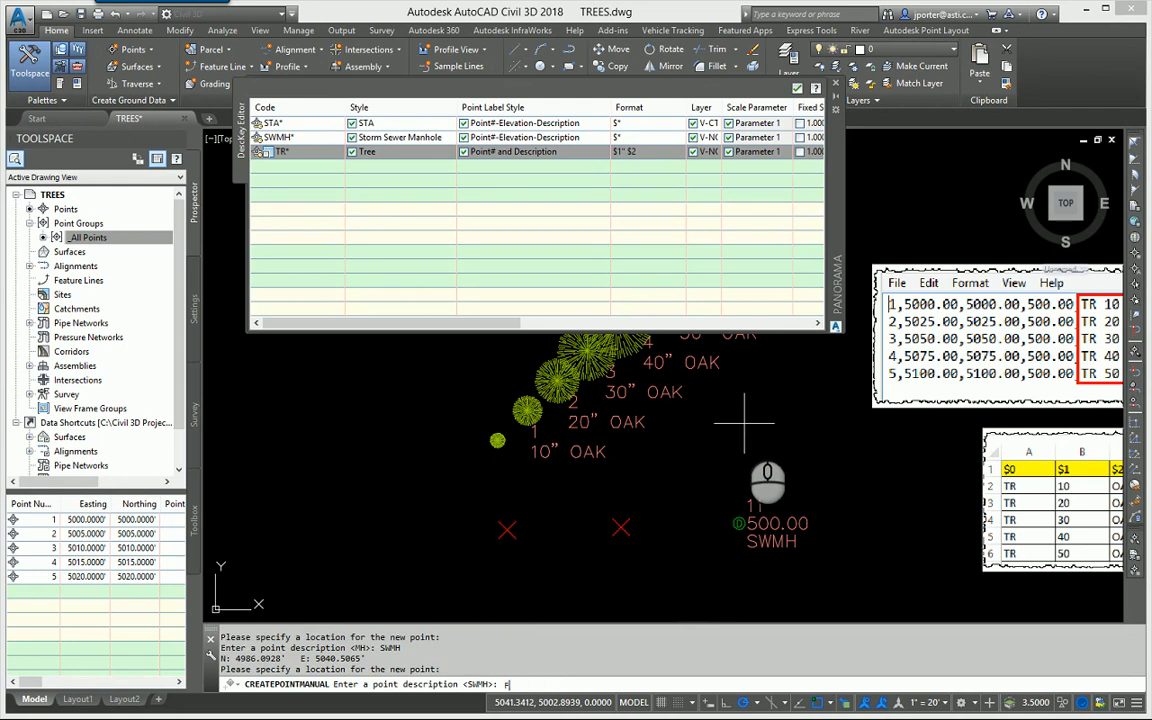
text(H)
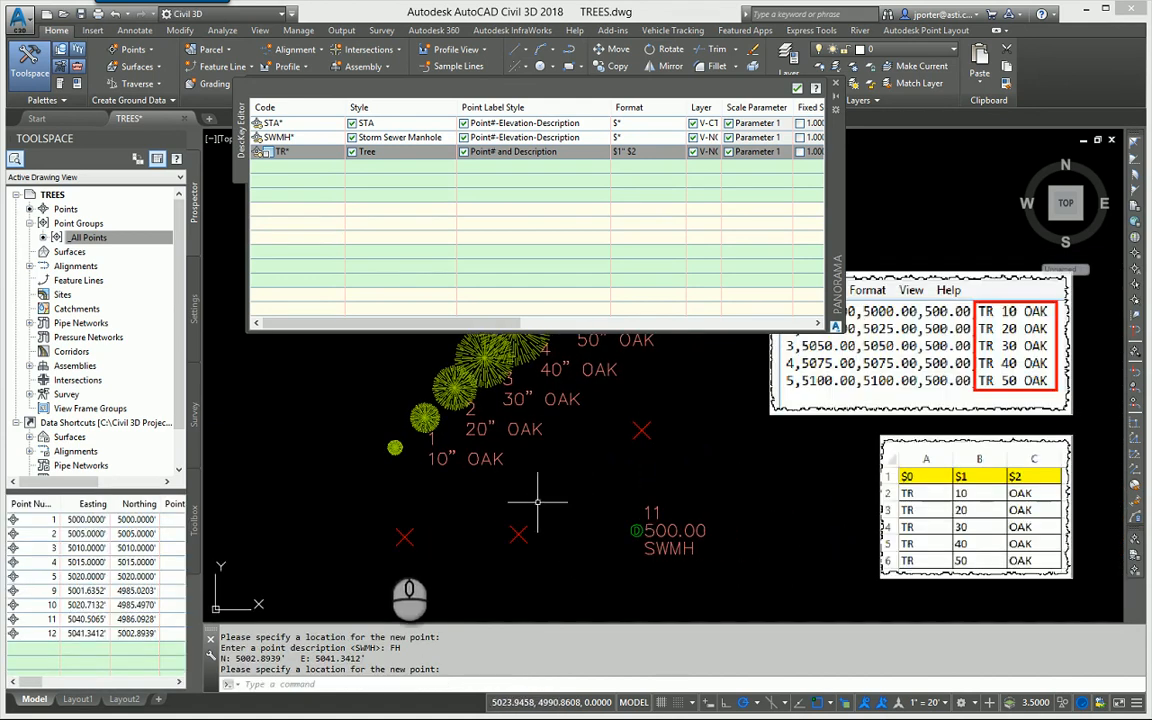
mouse_move(602, 456)
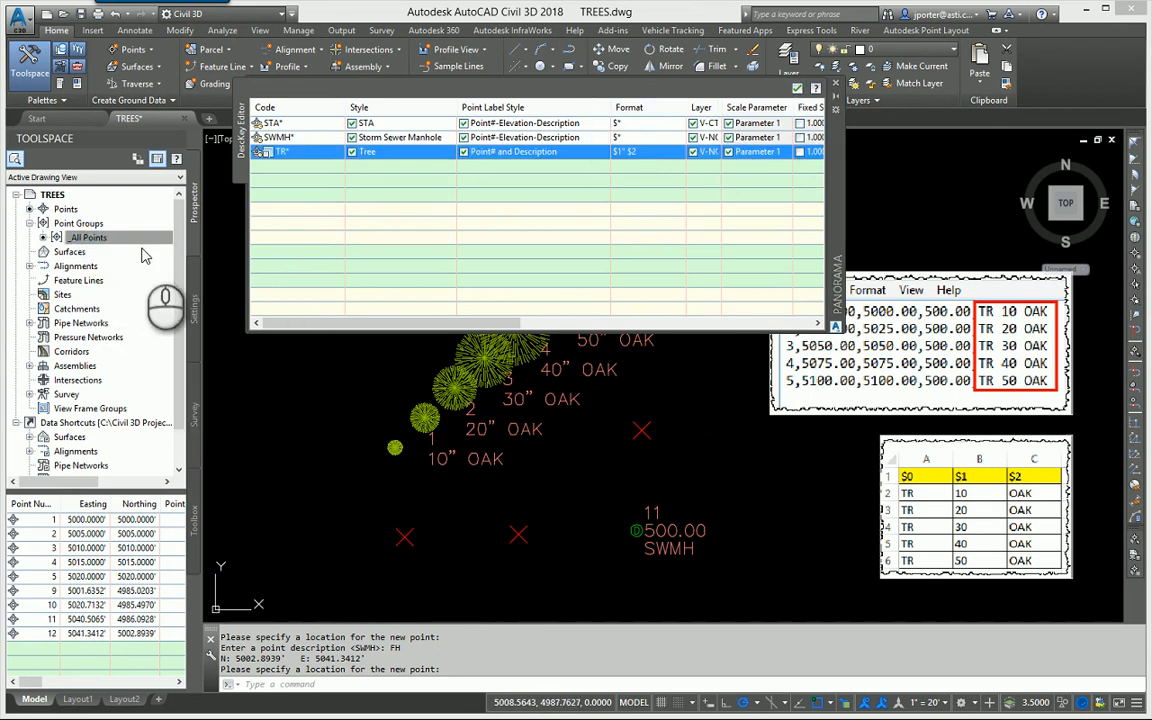
right_click(88, 236)
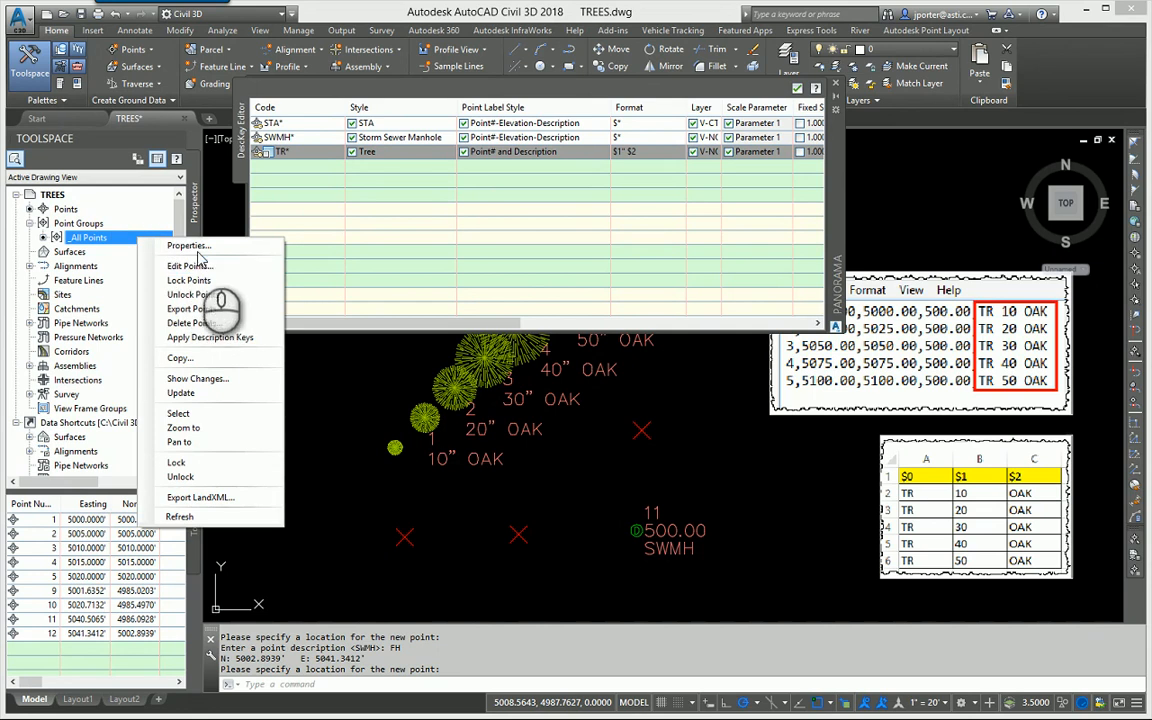
click(188, 244)
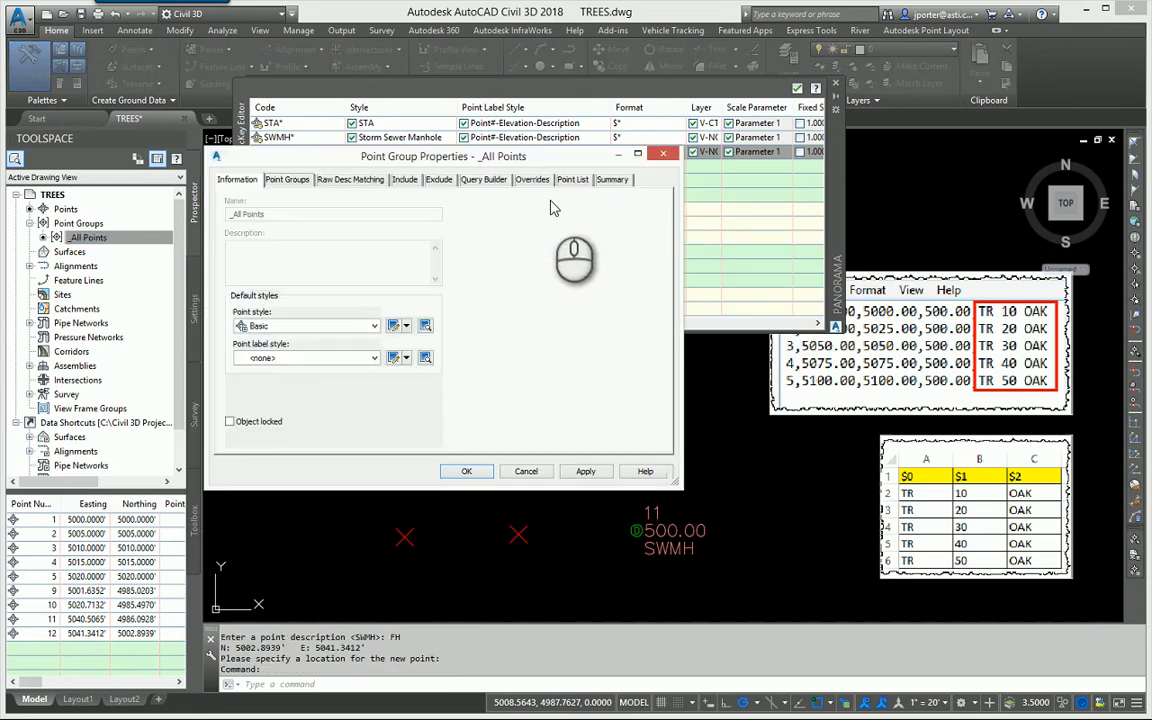
click(572, 180)
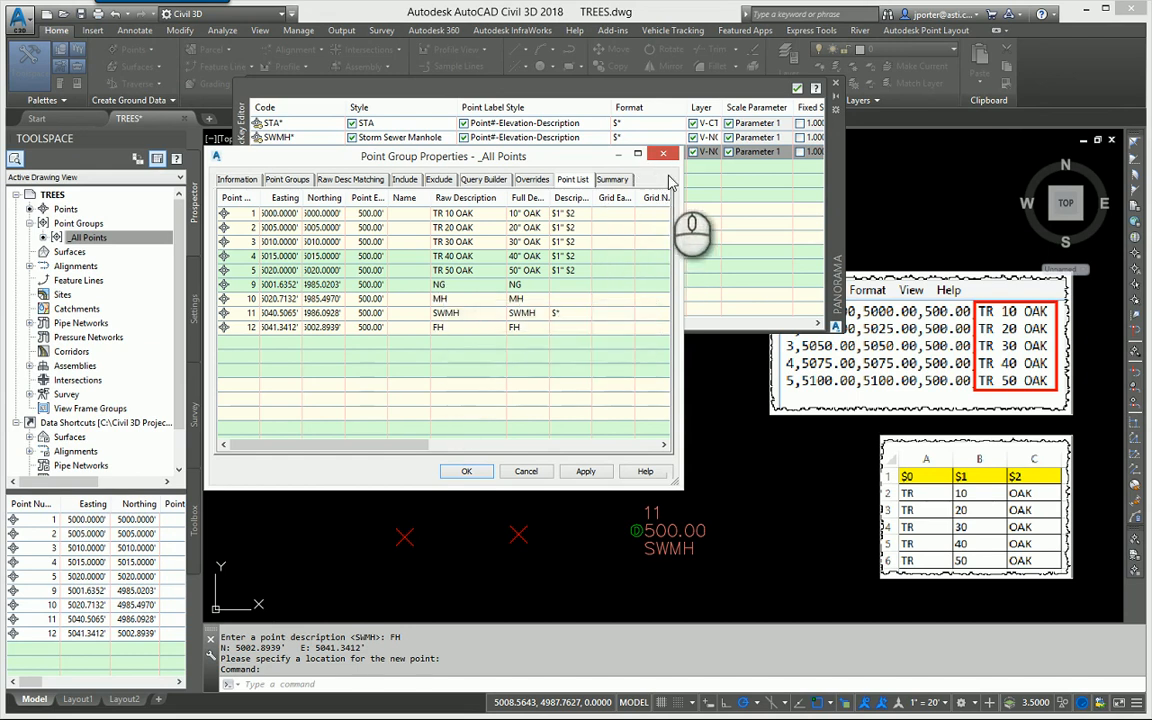
click(466, 472)
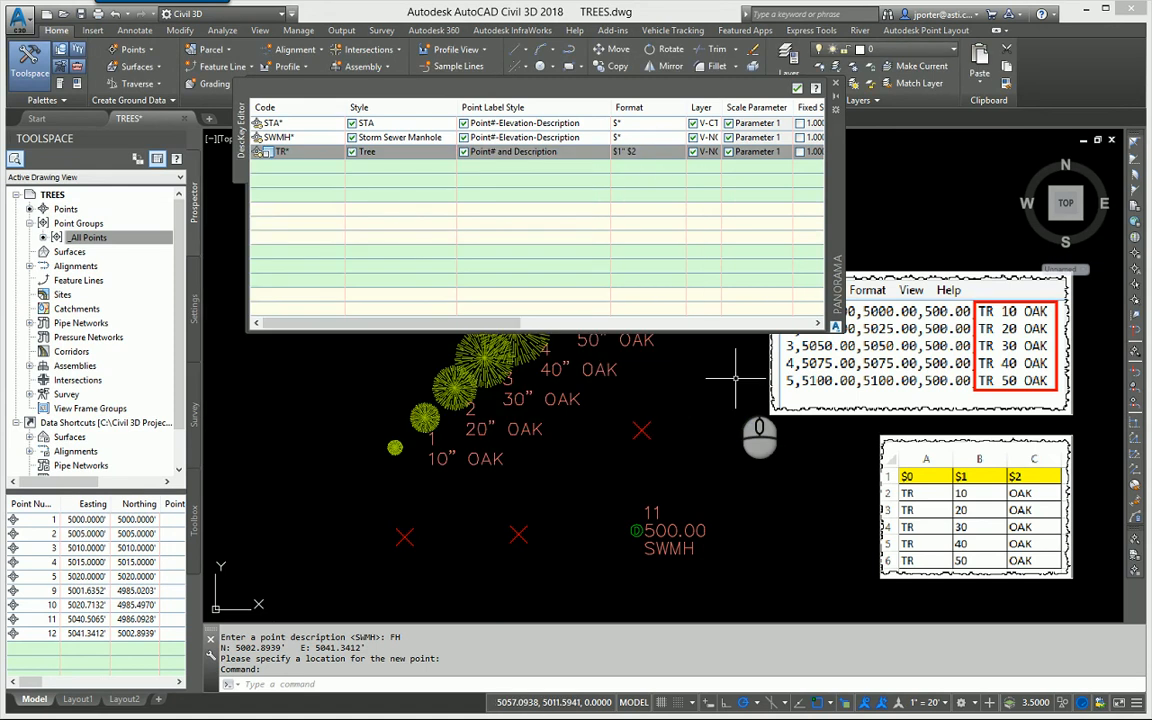
Set the _All Points group's point label style to Description Only in its properties.
click(88, 236)
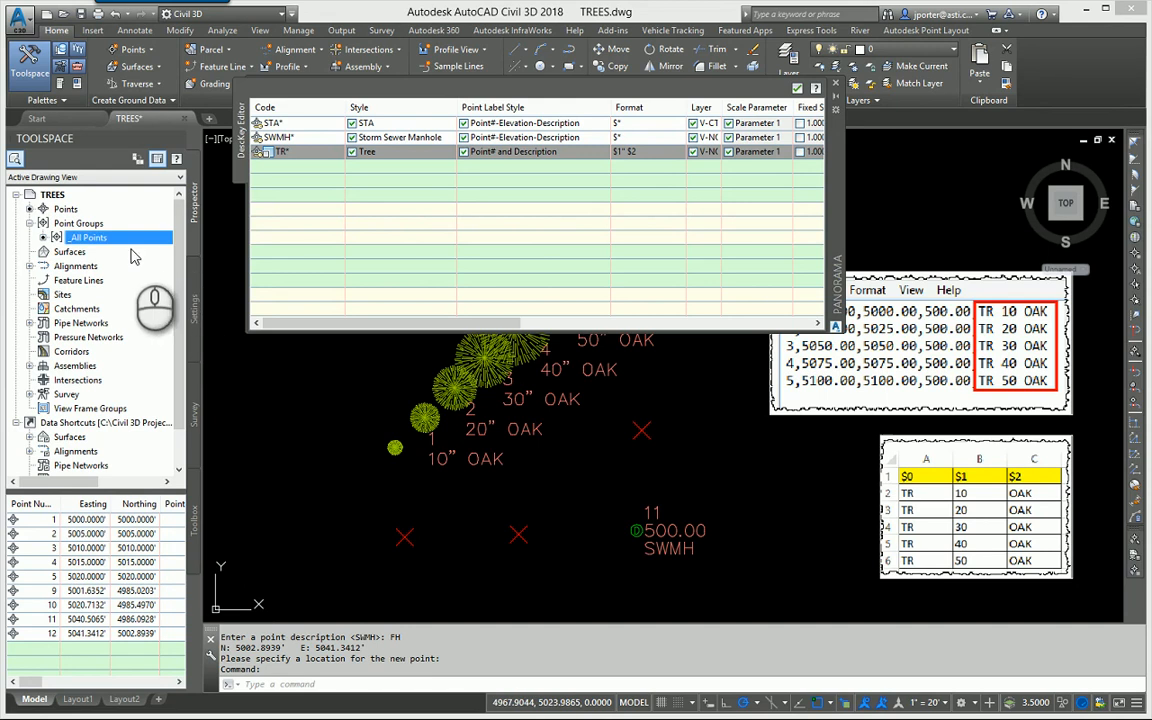
right_click(88, 236)
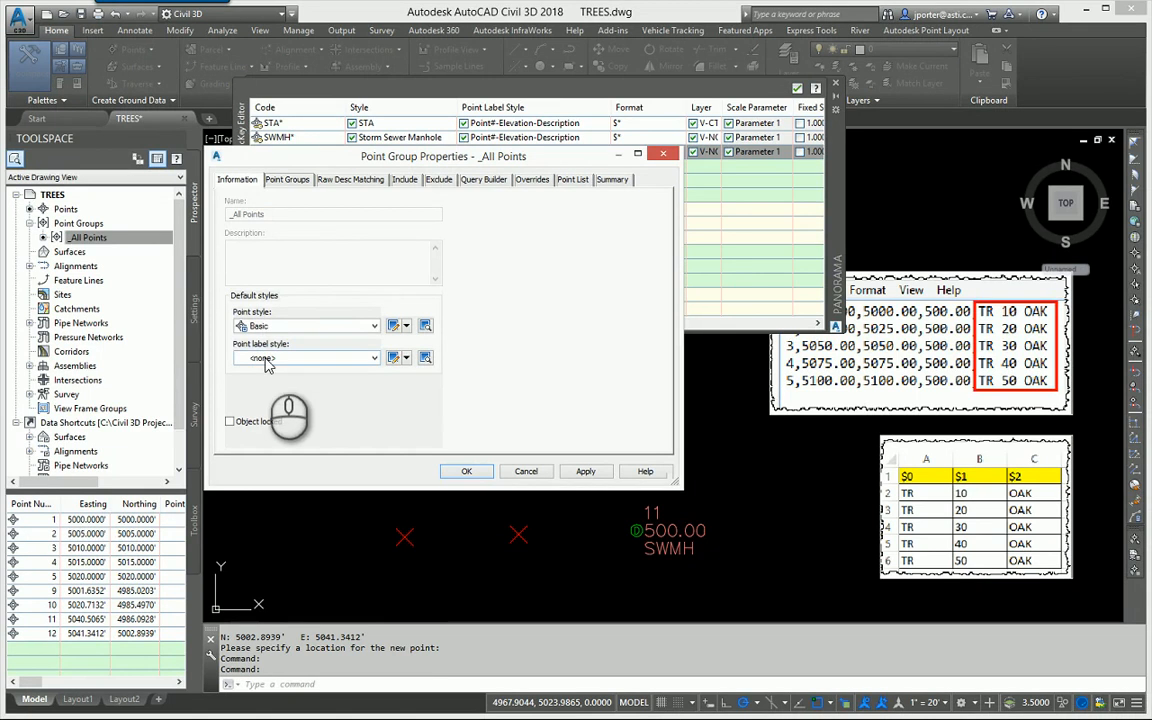
click(376, 358)
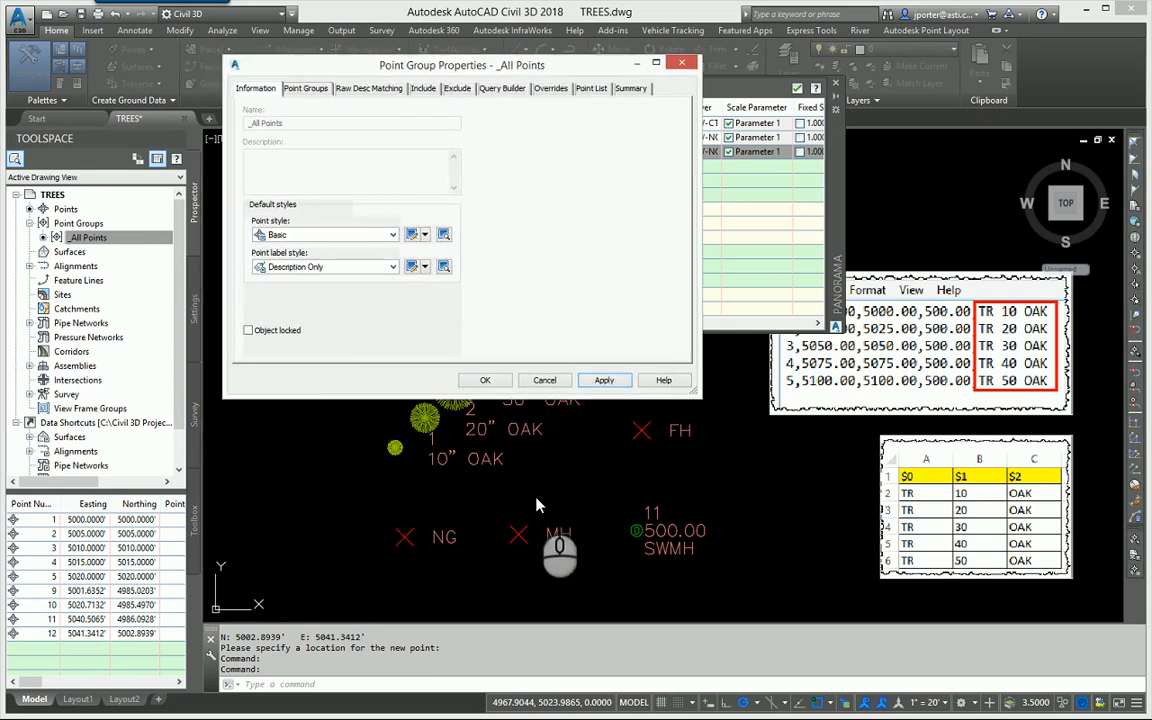
mouse_move(692, 616)
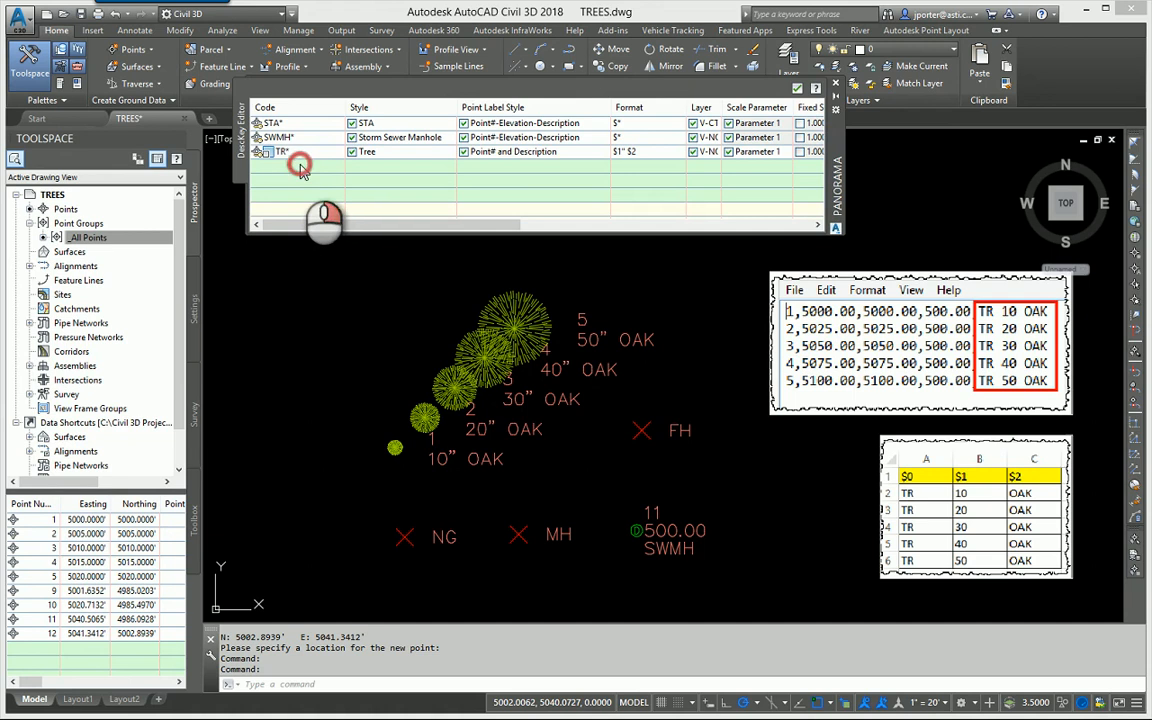
Add a new description key with code FH to the key set.
right_click(280, 152)
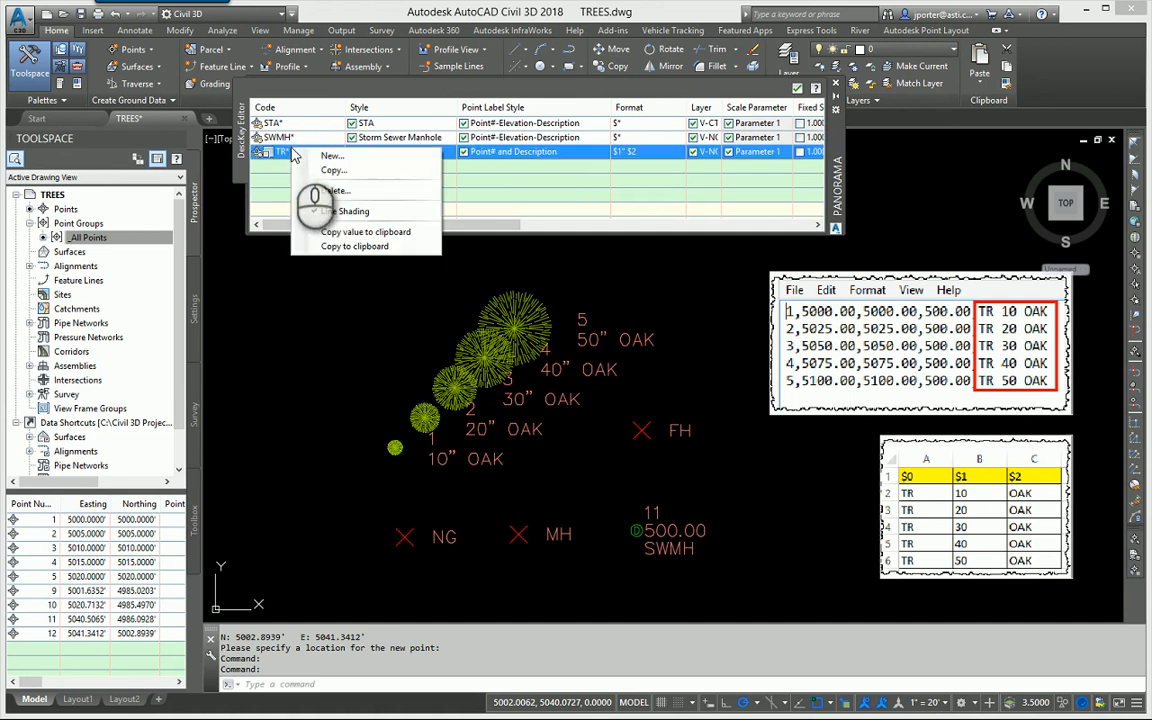
mouse_move(332, 156)
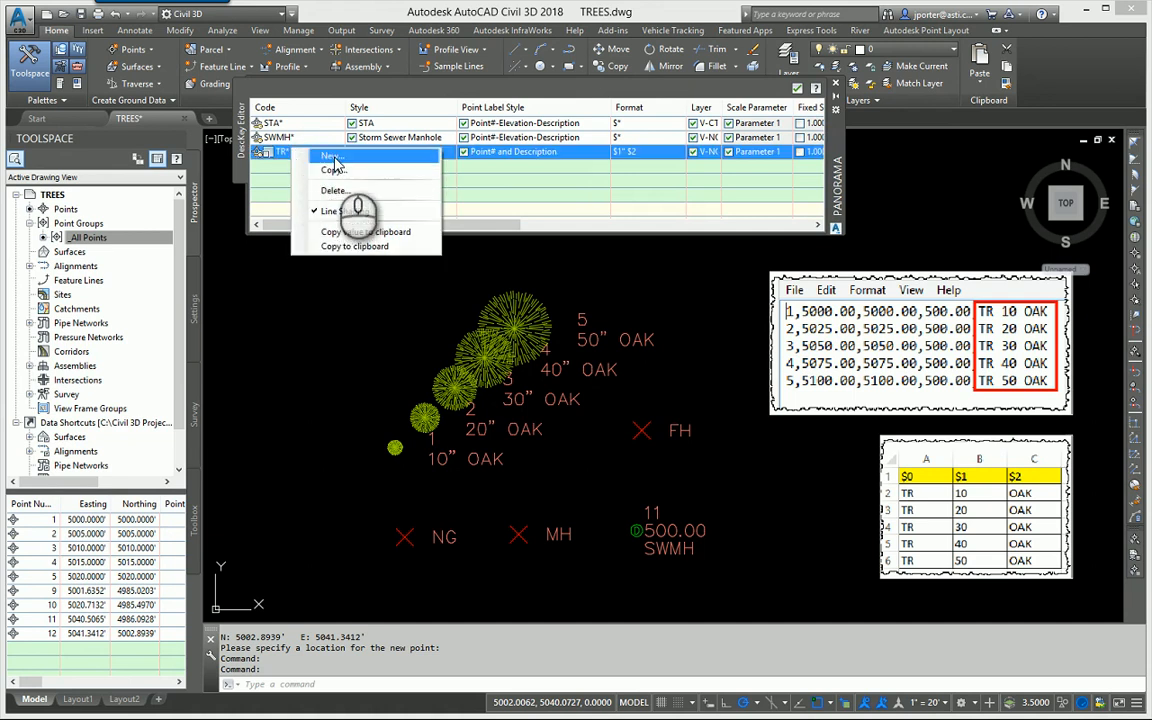
click(332, 156)
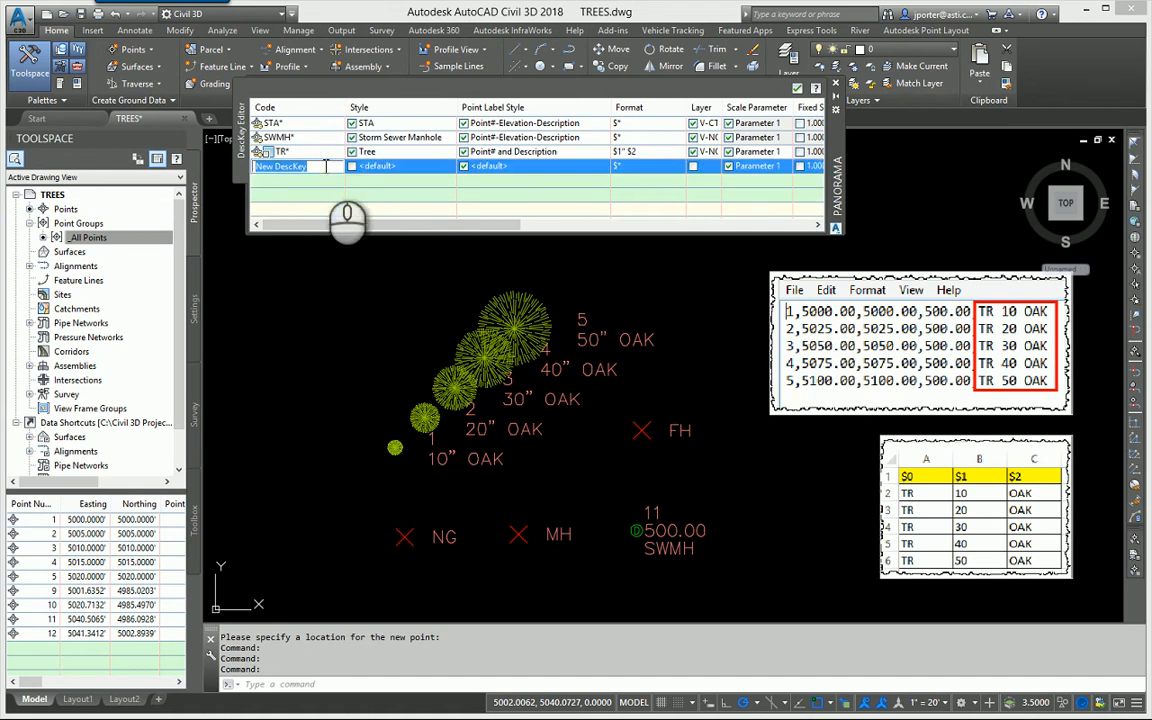
text(FH)
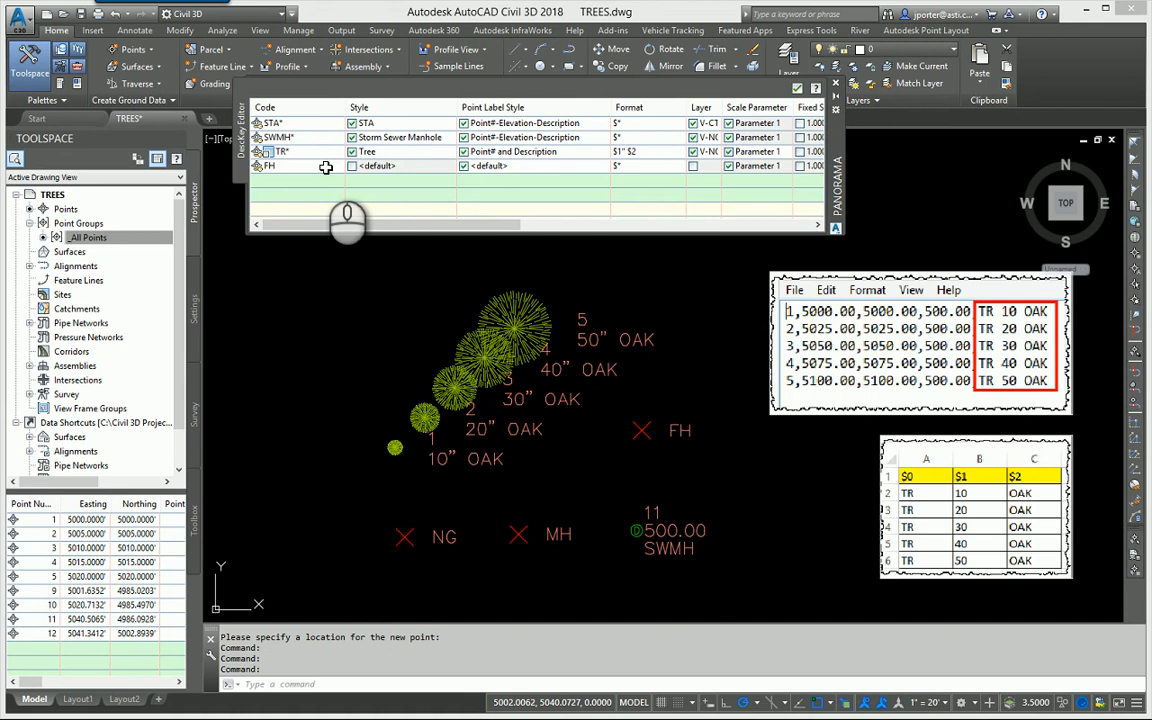
click(290, 164)
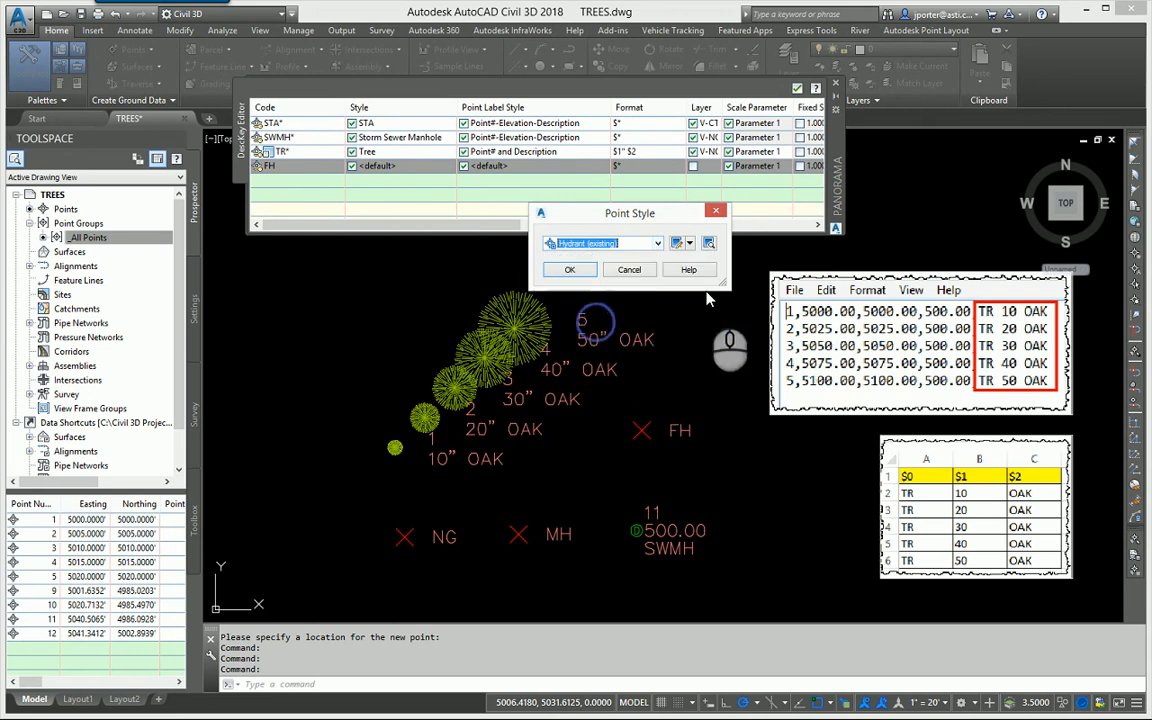
Give the FH key the Hydrant (existing) point style and Description Only label style.
click(568, 268)
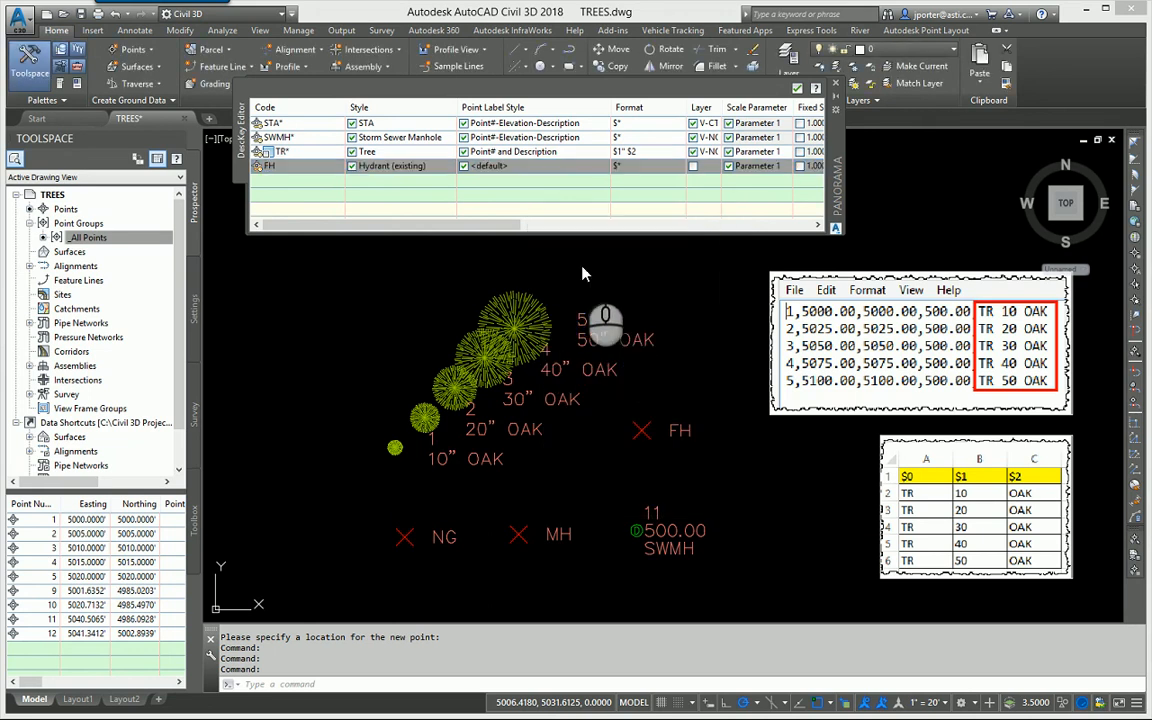
click(500, 166)
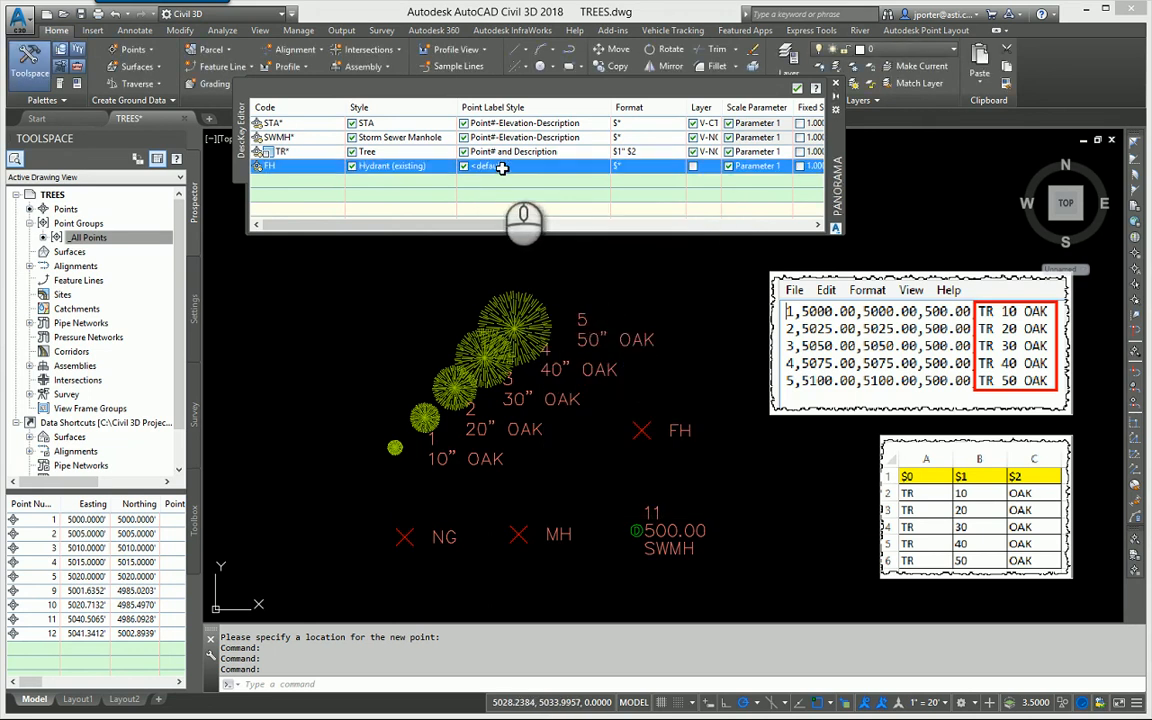
click(500, 166)
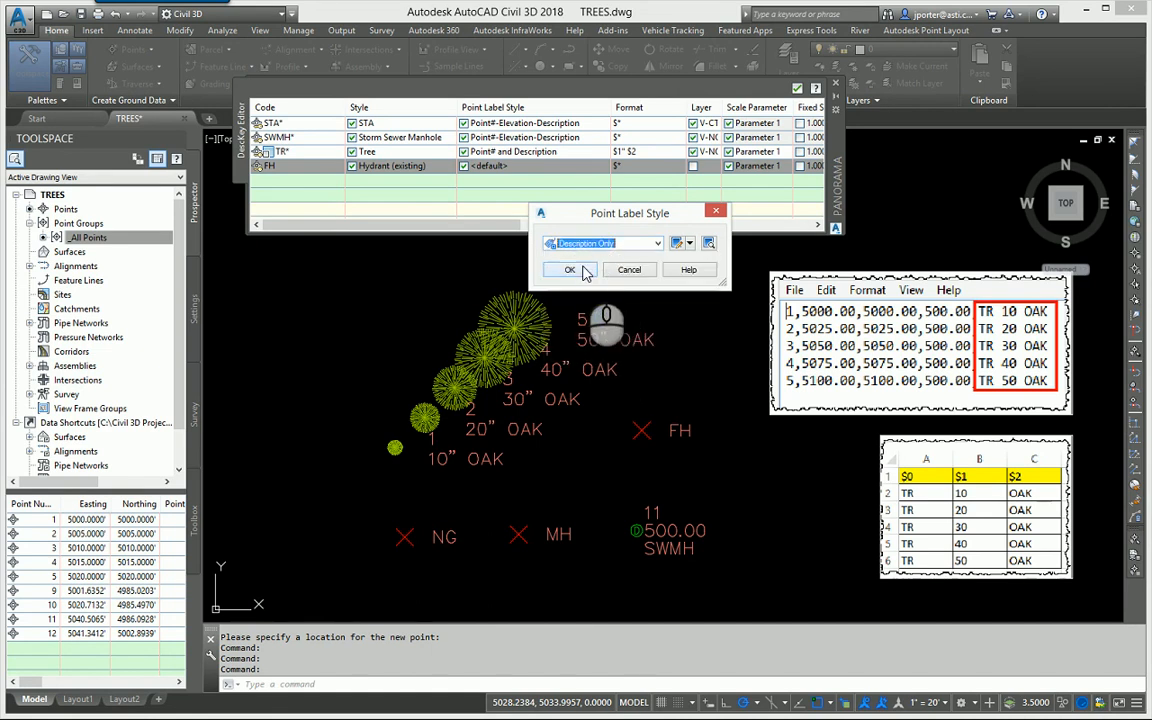
click(568, 268)
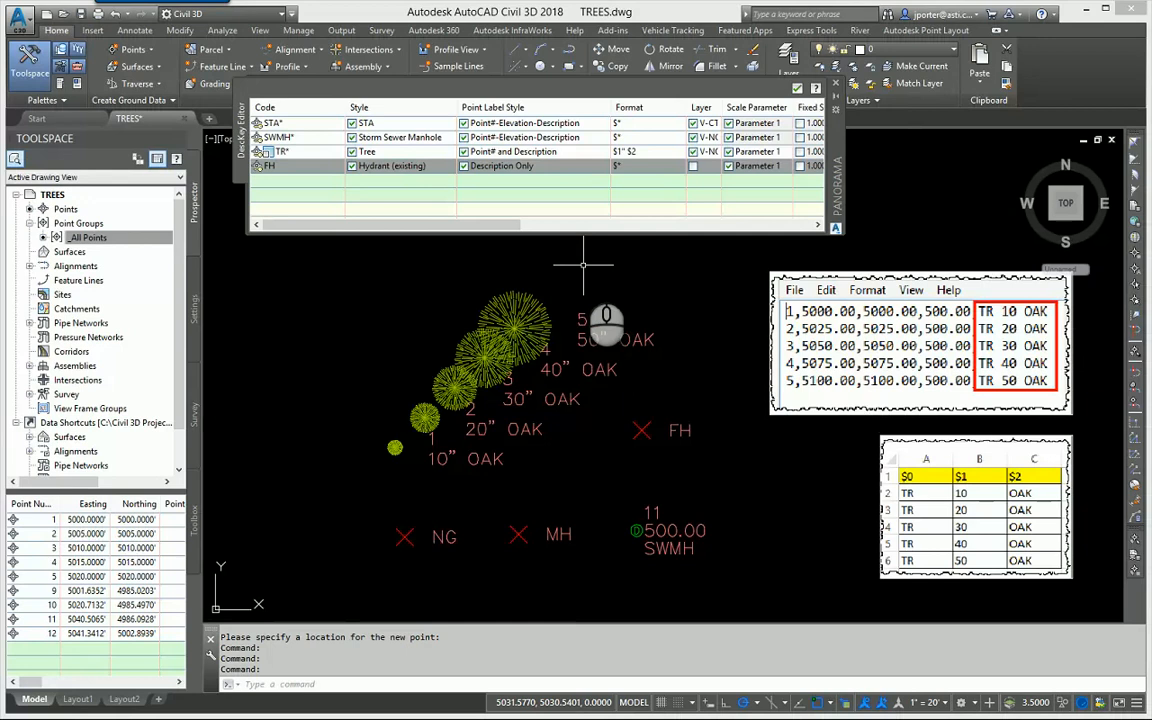
mouse_move(348, 248)
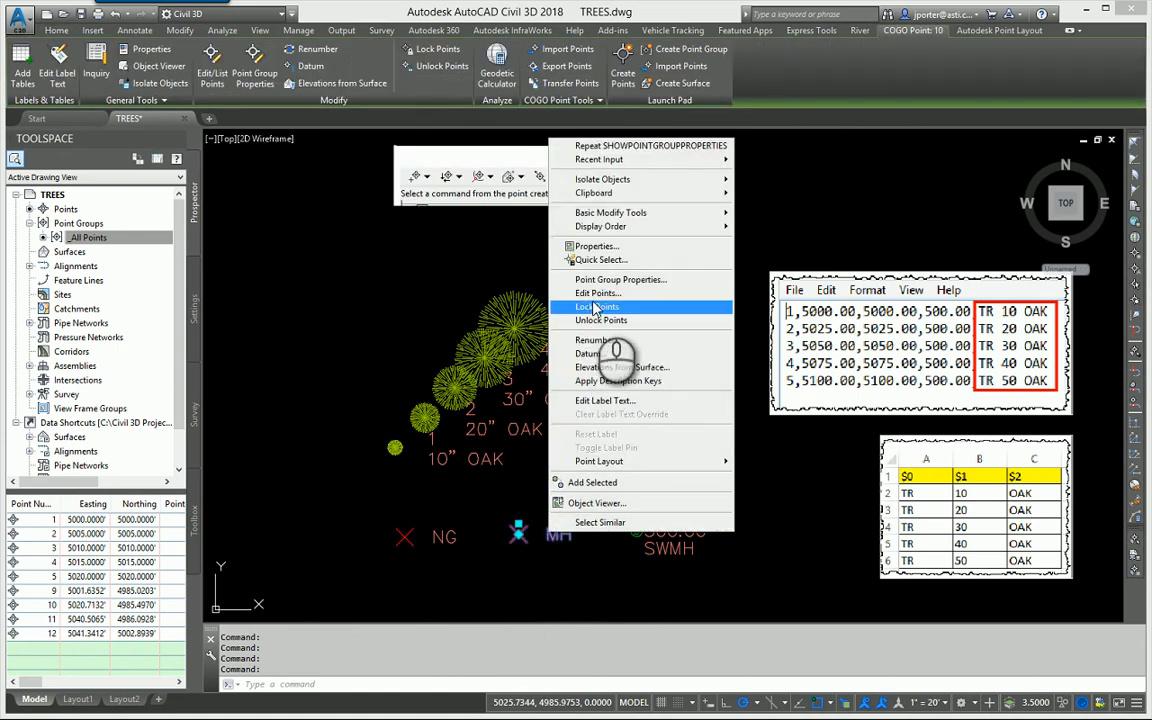
Edit the MH point's raw description to SWMH so it takes the manhole symbol.
click(598, 292)
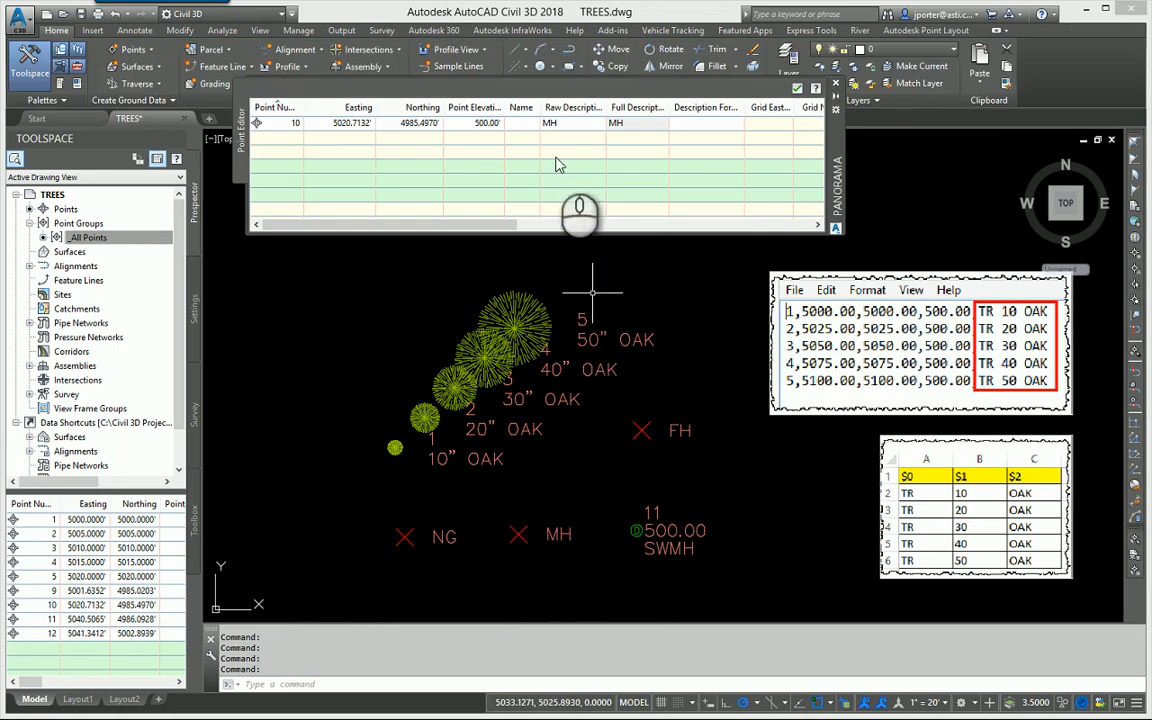
click(548, 124)
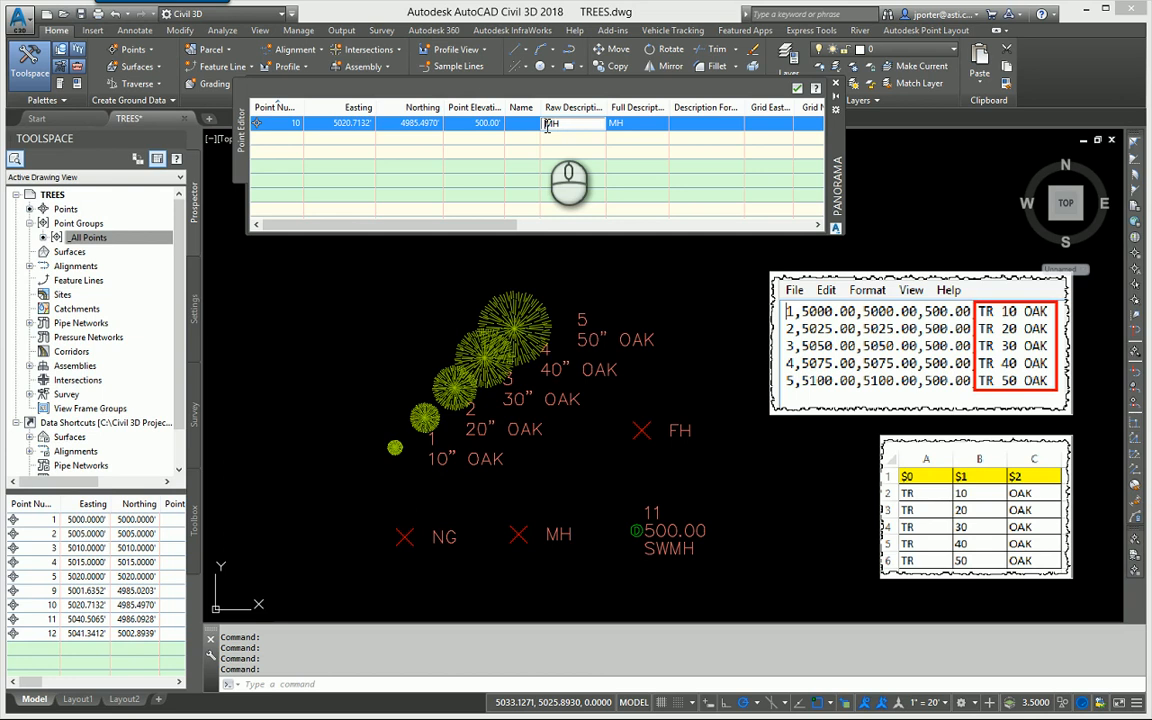
text(SWMH)
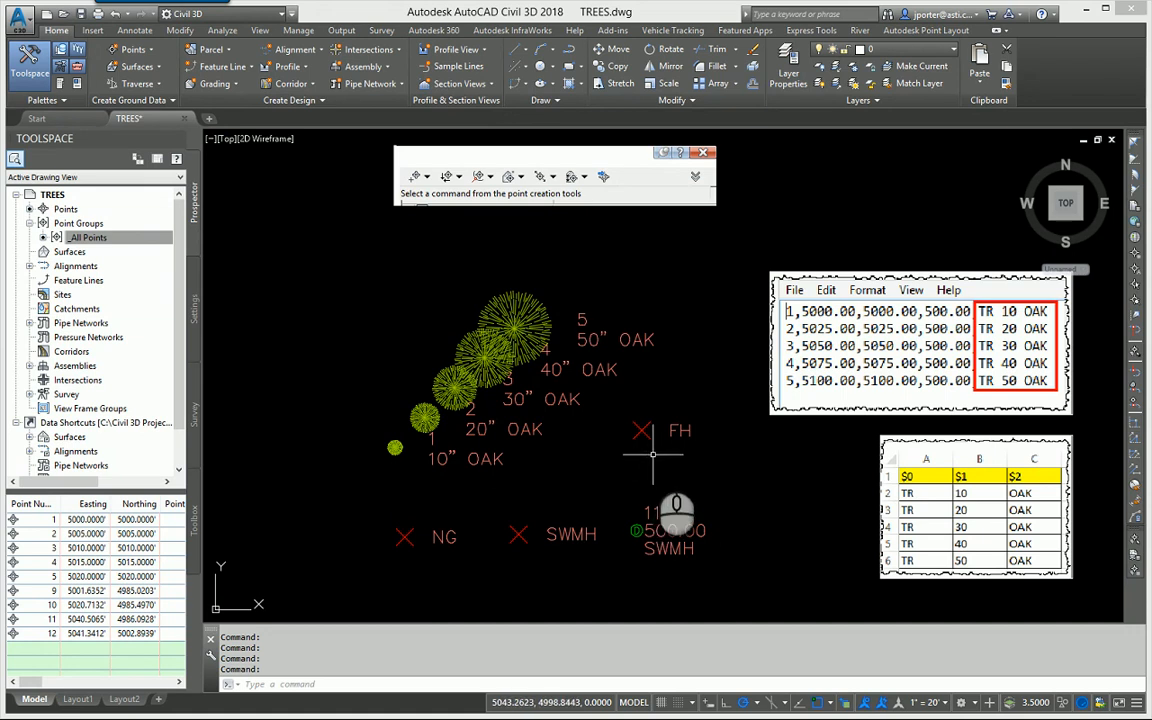
mouse_move(648, 448)
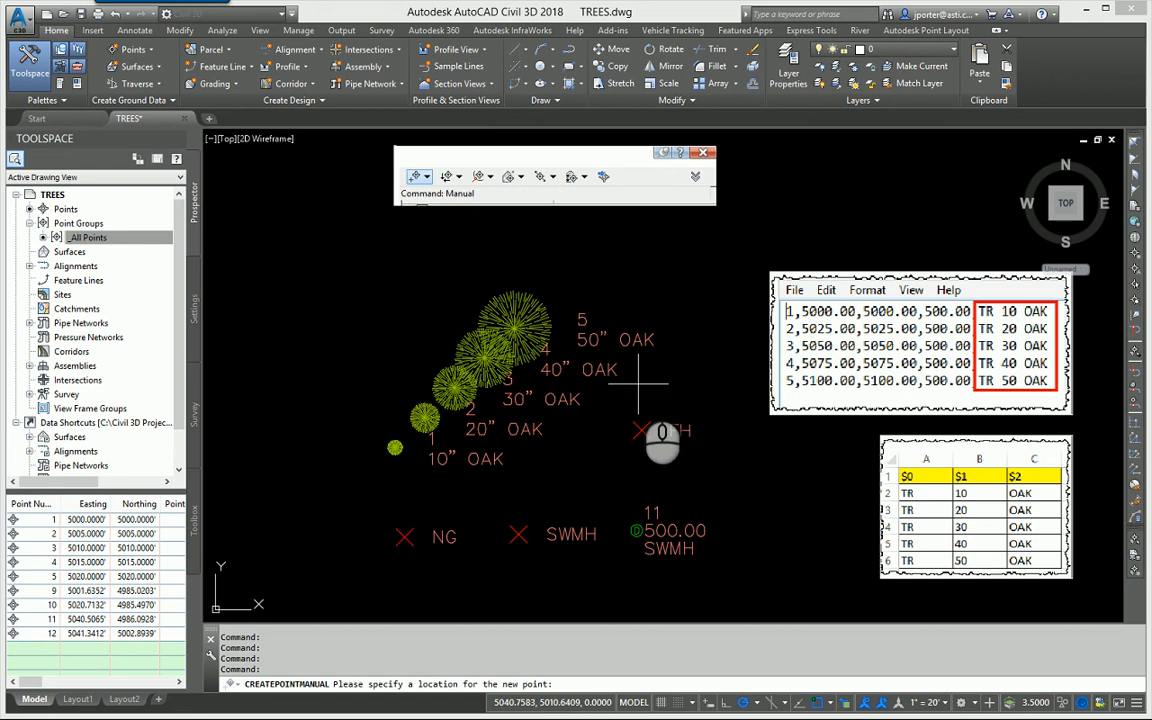
Create a manual point at the fire hydrant marker with description FH.
click(642, 382)
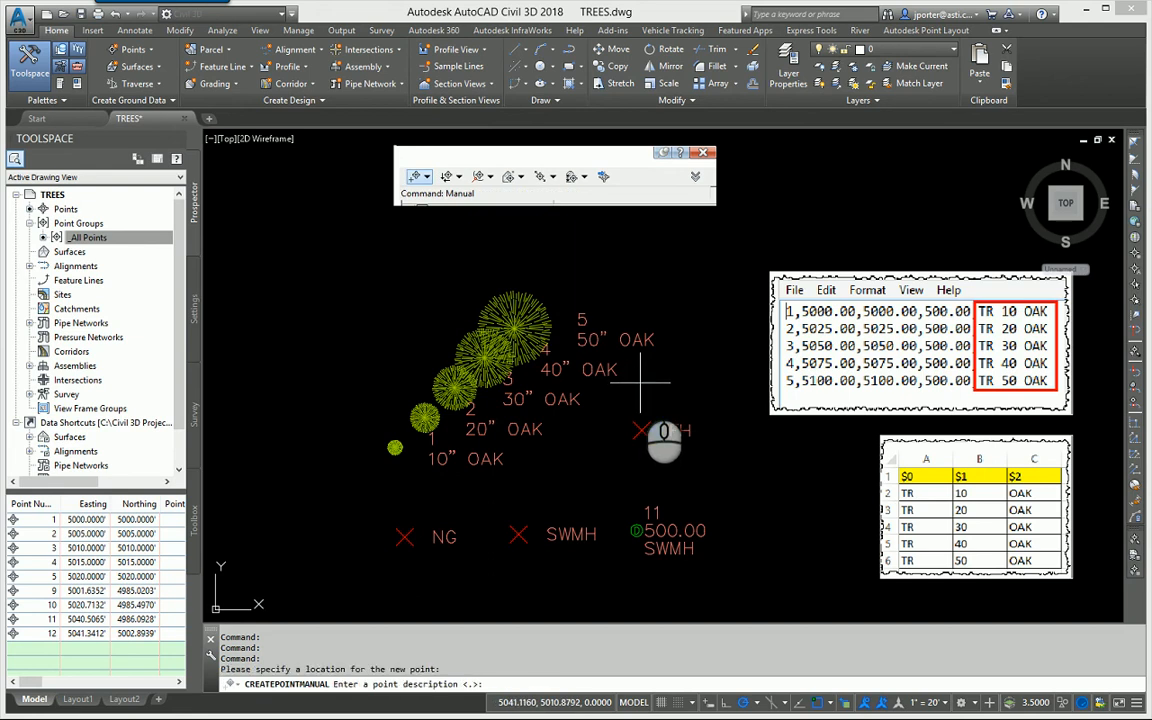
text(FH)
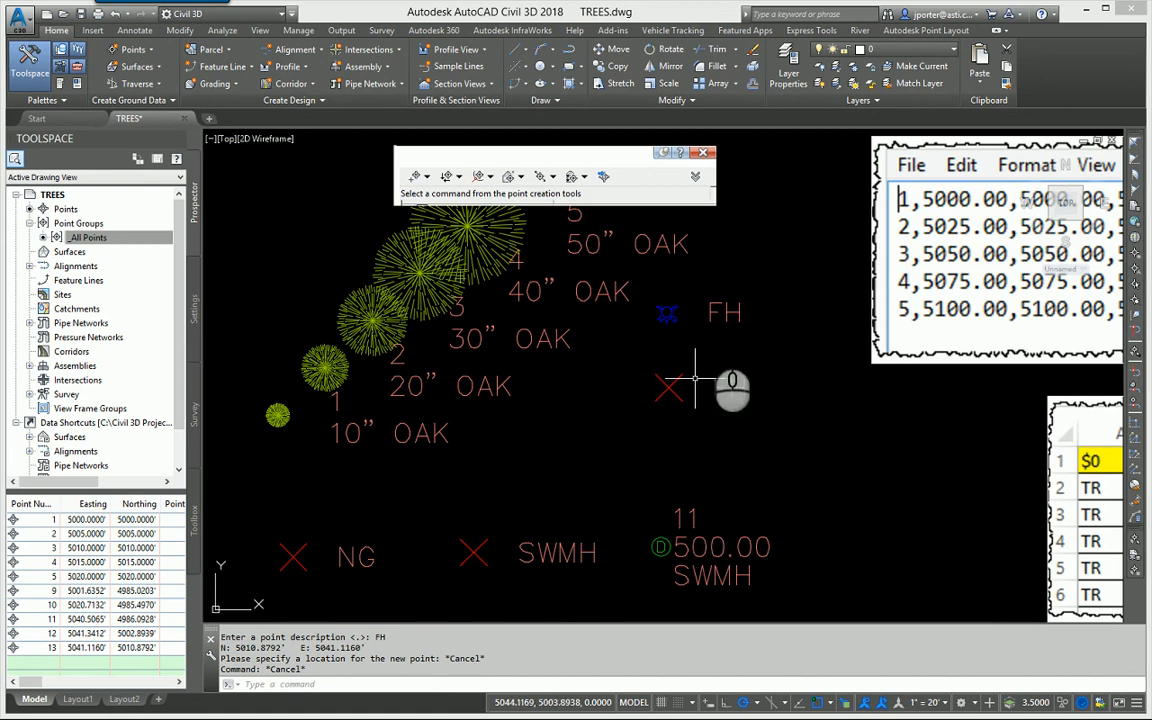
mouse_move(716, 316)
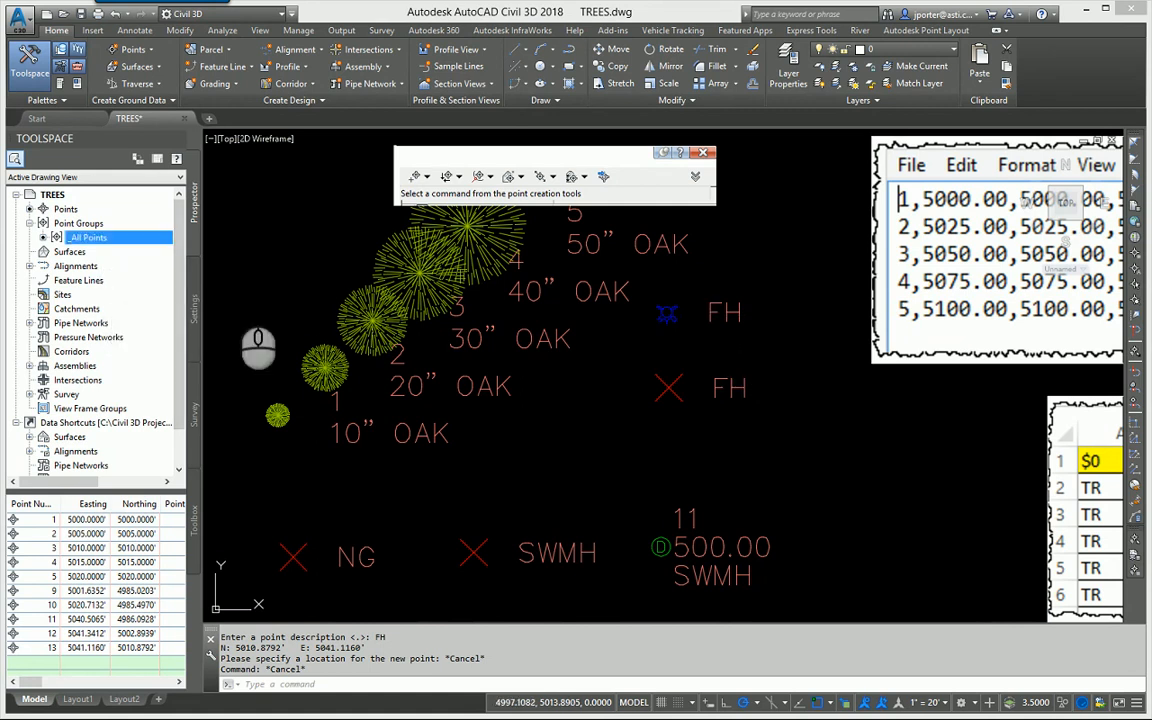
mouse_move(660, 398)
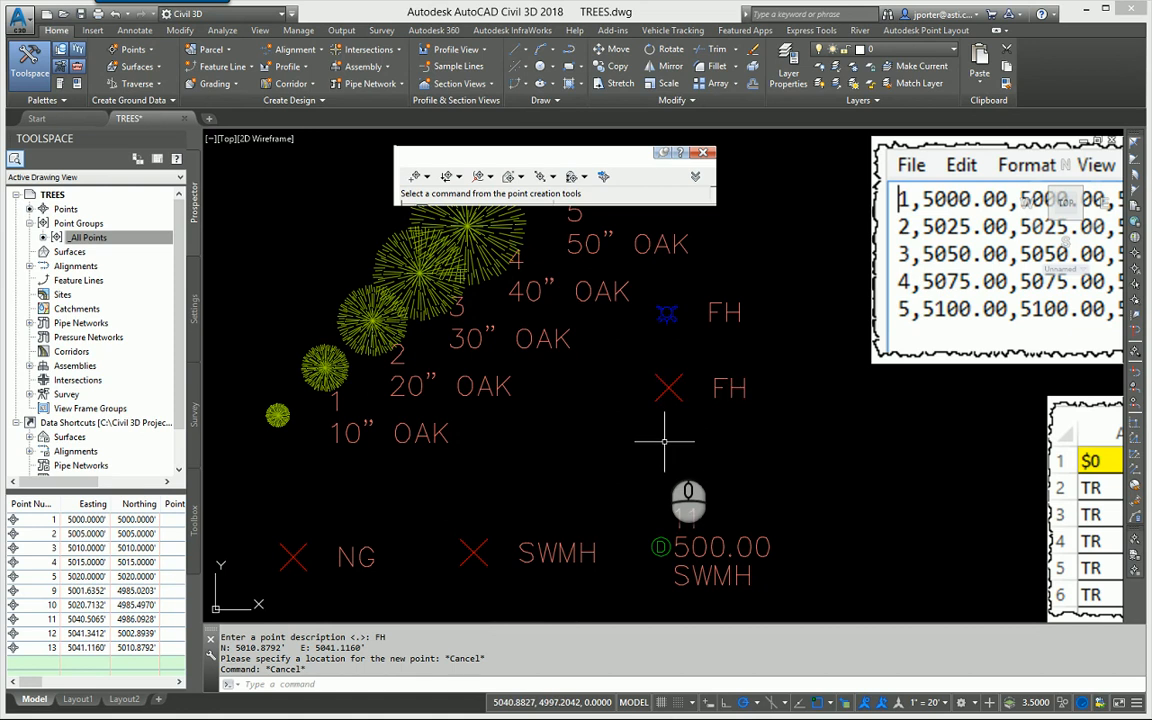
click(88, 236)
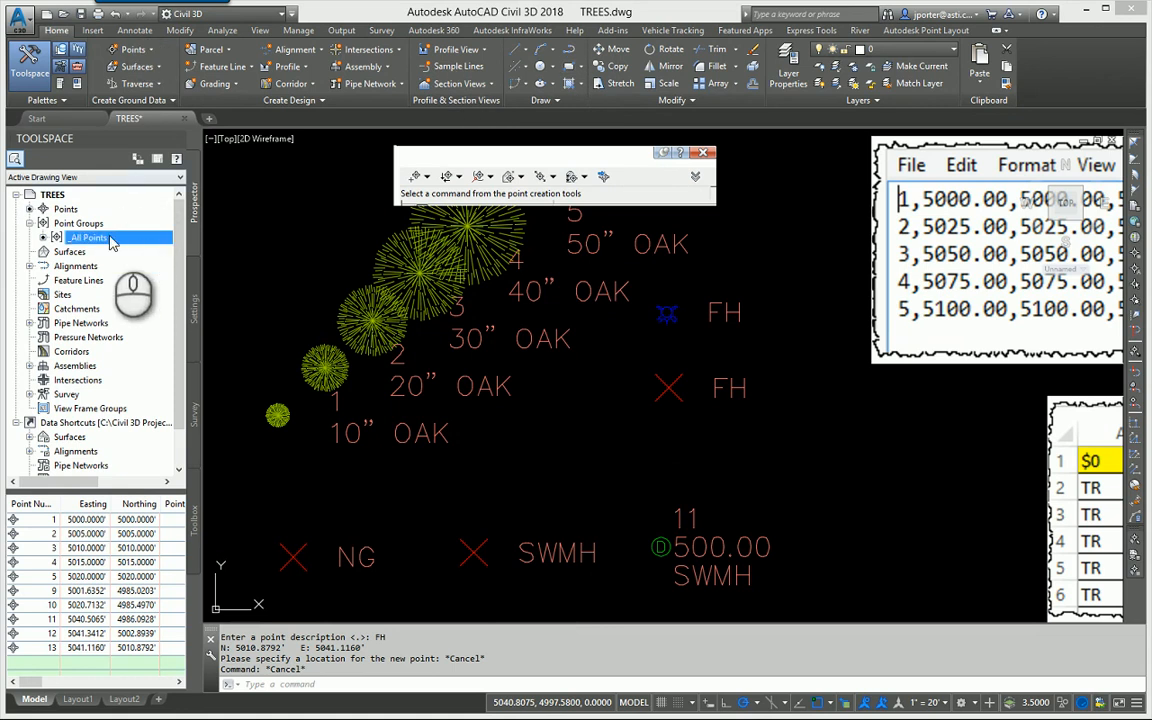
Bring up the _All Points group's options to apply description keys to all points.
right_click(88, 236)
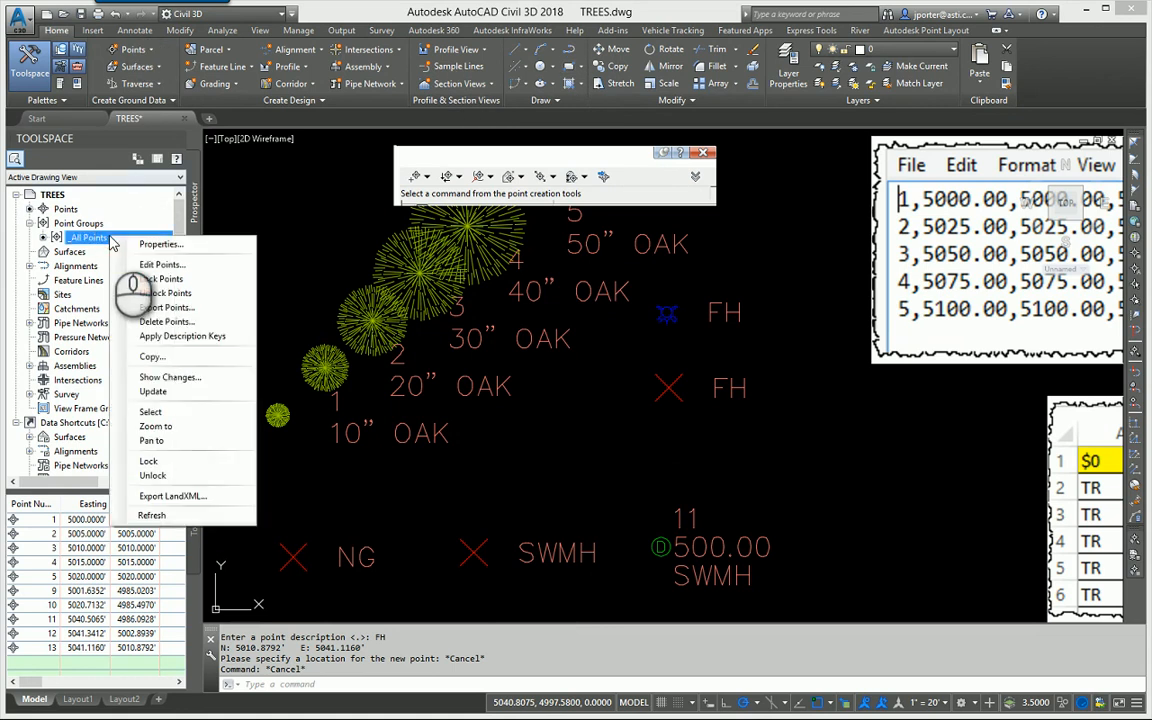
mouse_move(178, 336)
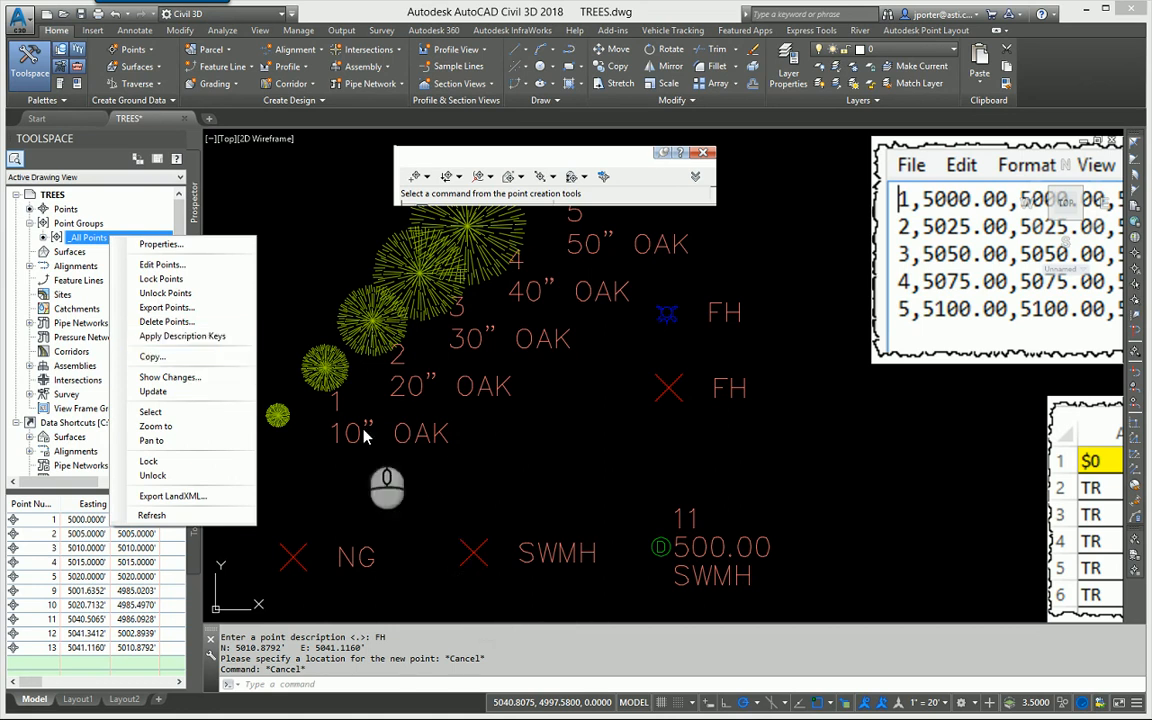
mouse_move(182, 336)
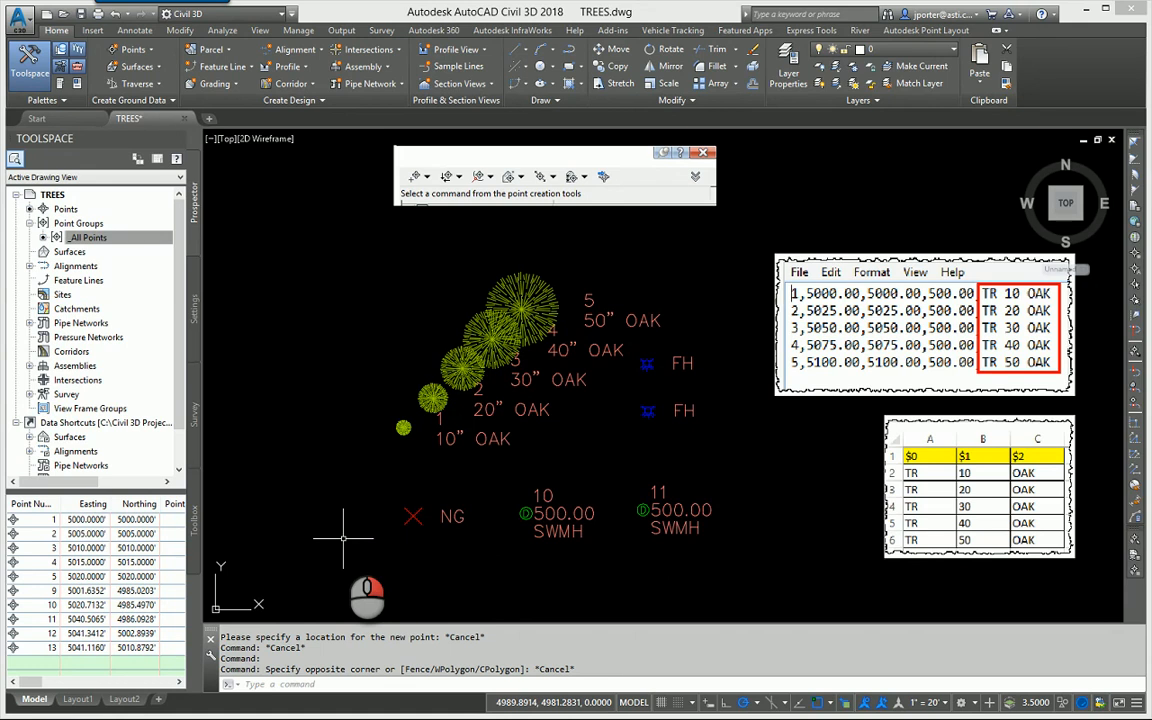
mouse_move(350, 490)
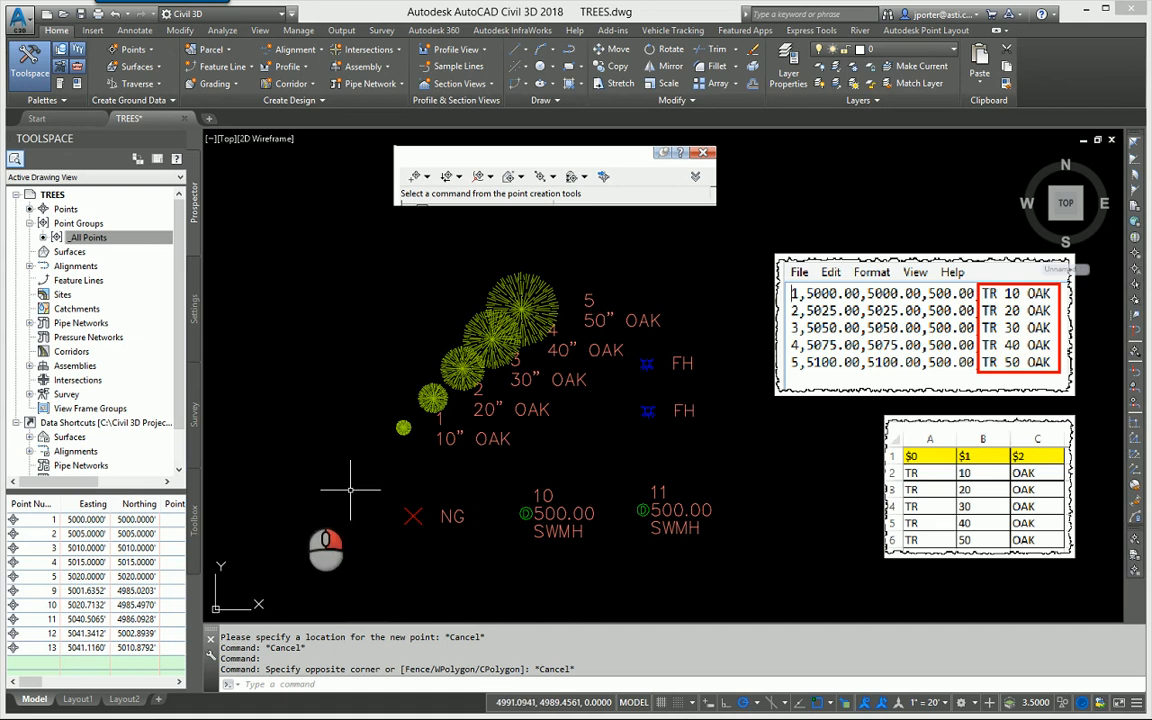
mouse_move(432, 324)
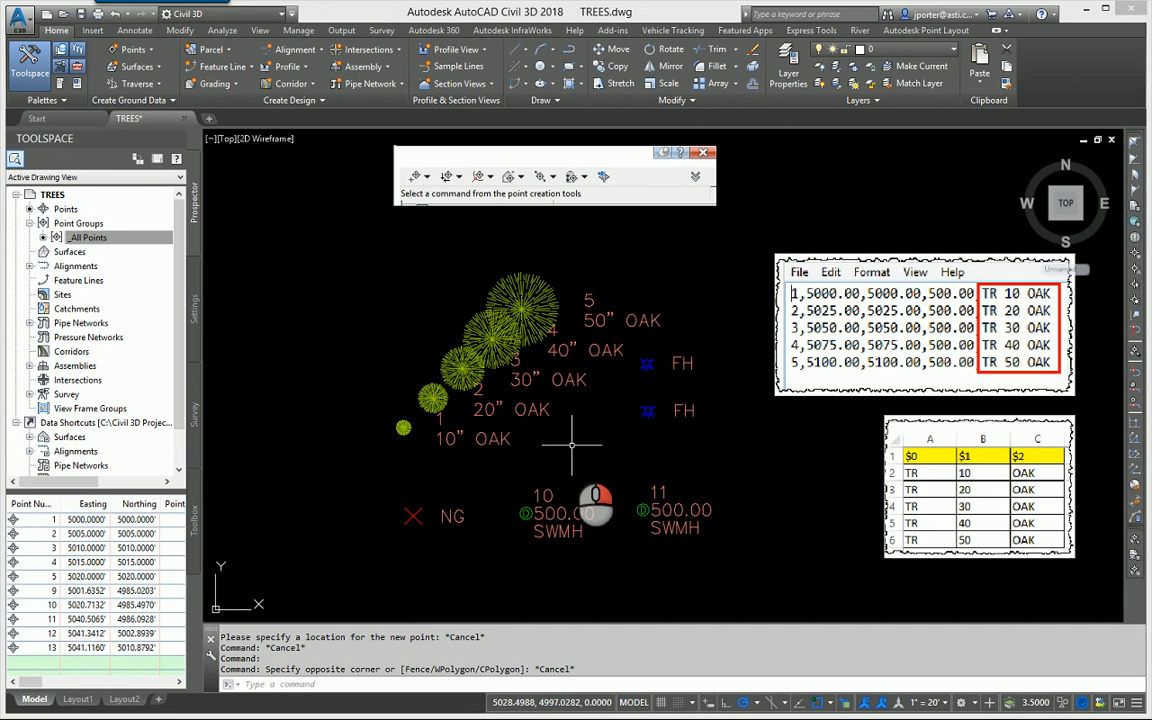
mouse_move(564, 444)
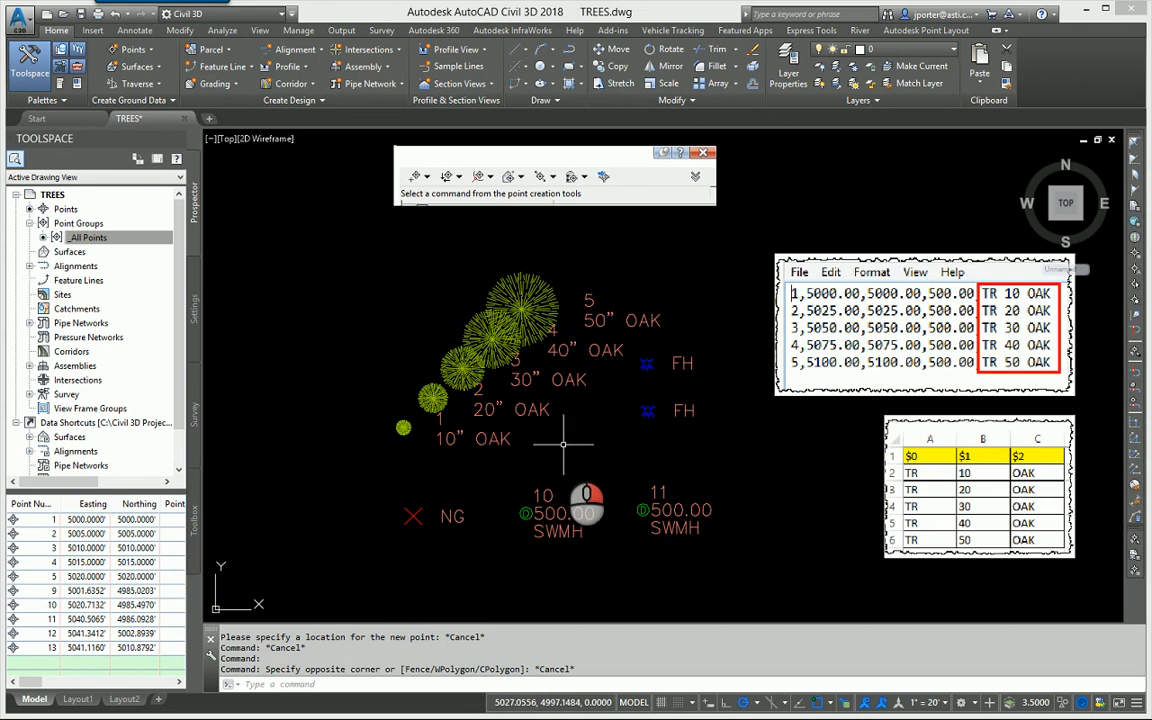